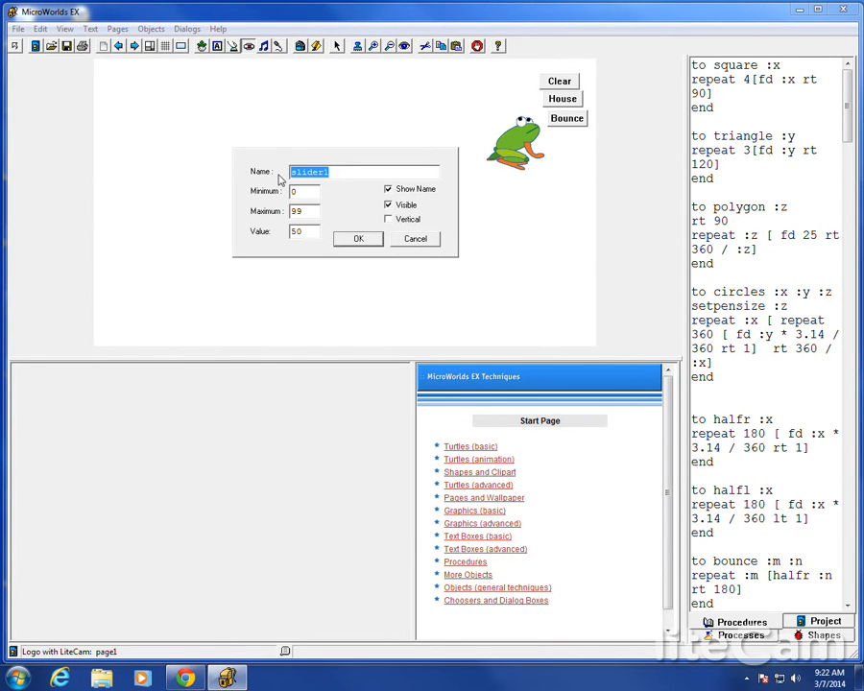
# Name the new slider Opaq (range 0–99, value 50) and confirm it
pyautogui.write('Opa')
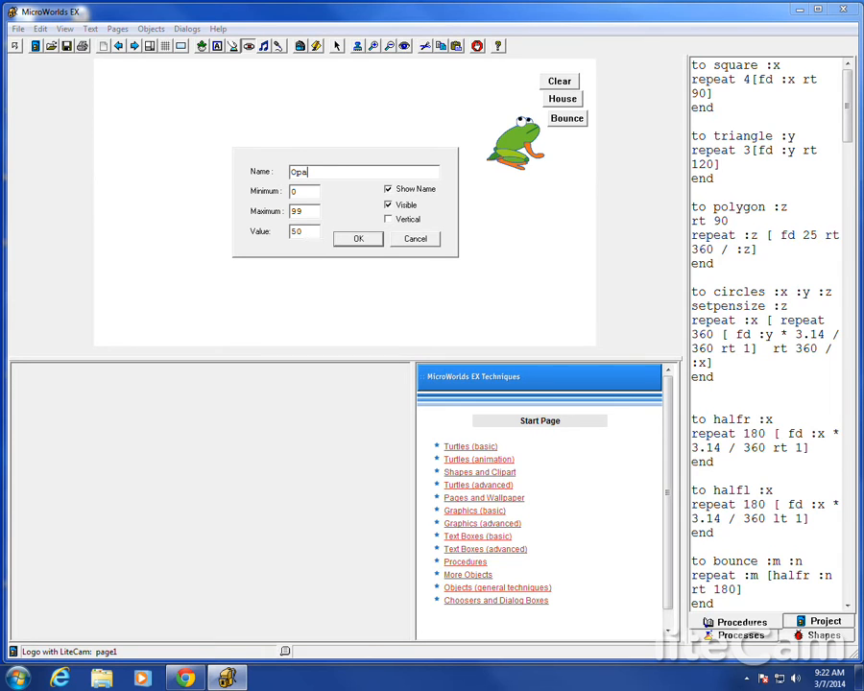
pyautogui.write('q')
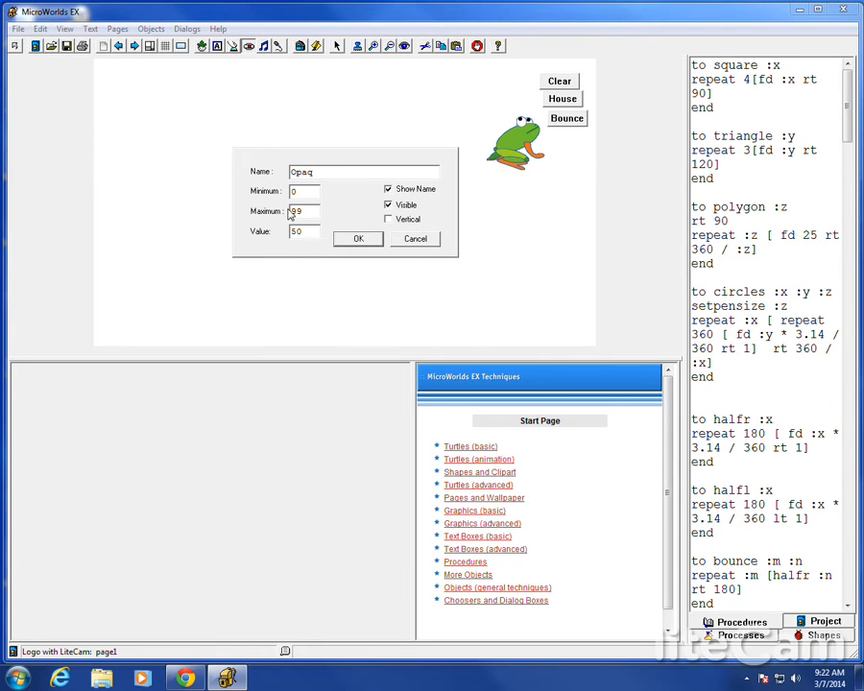
pyautogui.click(303, 191)
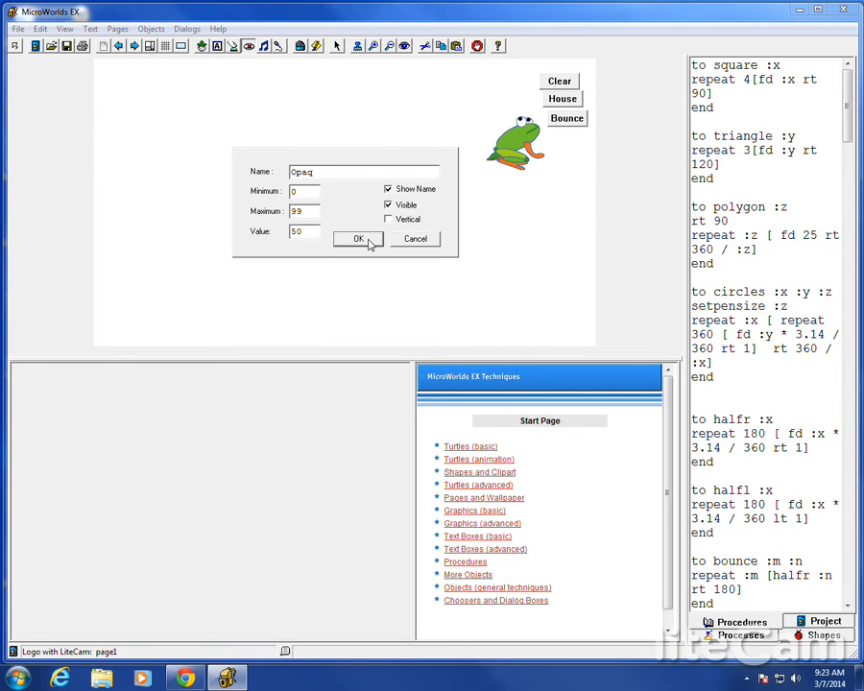
pyautogui.click(357, 239)
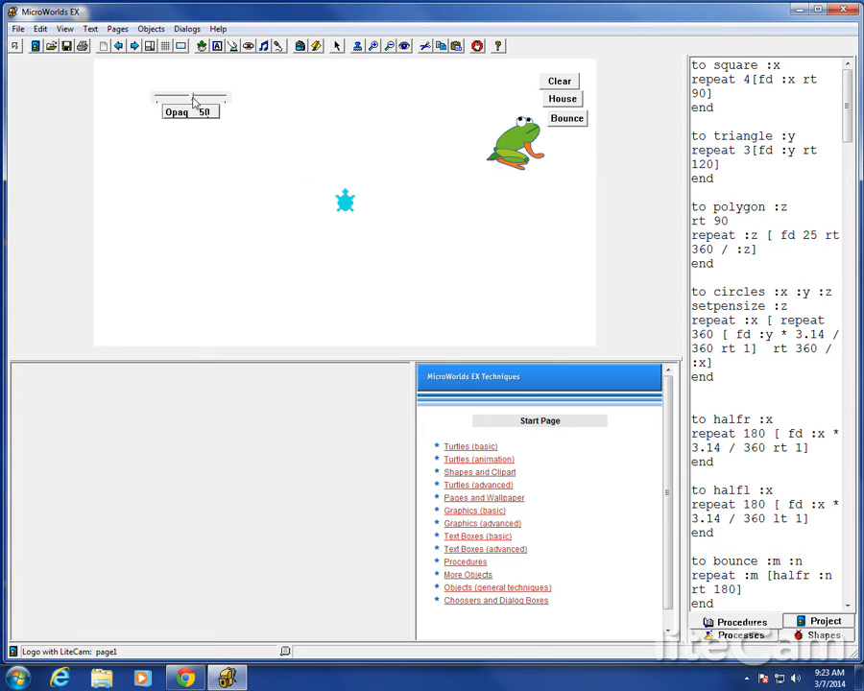
# Set the Opaq slider to 25 and switch the Command Center font to Times New Roman
pyautogui.moveTo(221, 99); pyautogui.dragTo(171, 98)
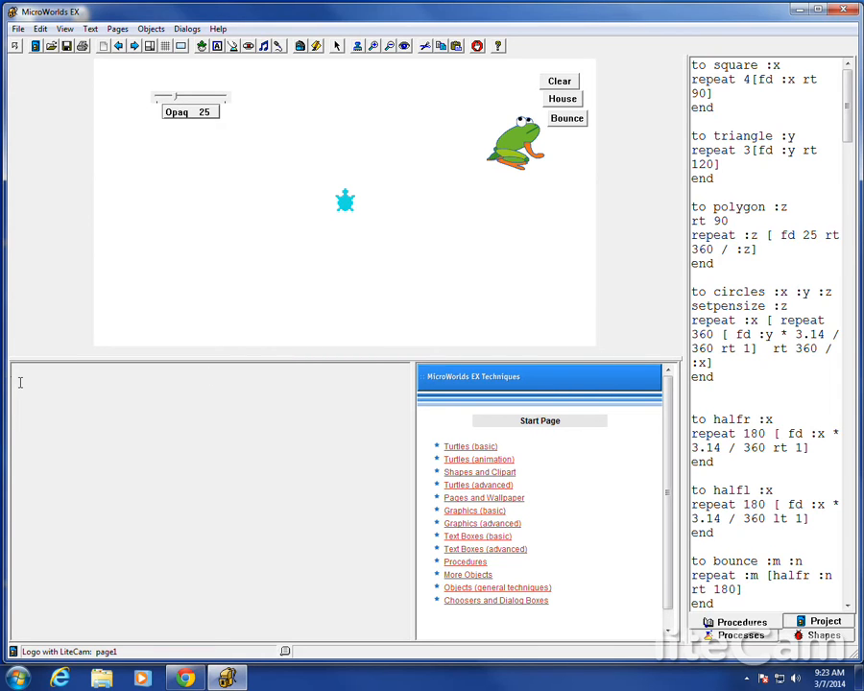
pyautogui.click(91, 28)
pyautogui.write('Times')
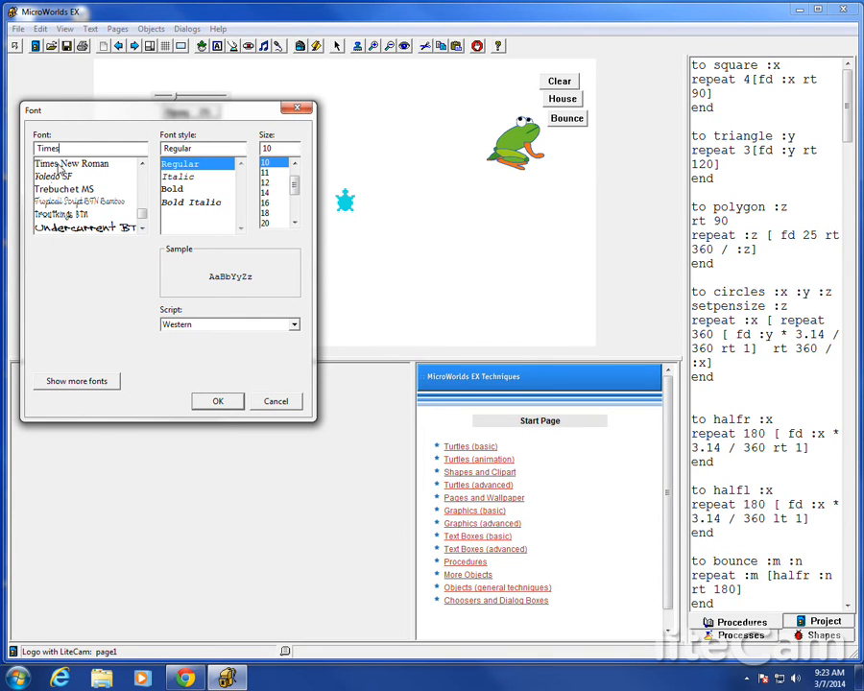
pyautogui.click(171, 189)
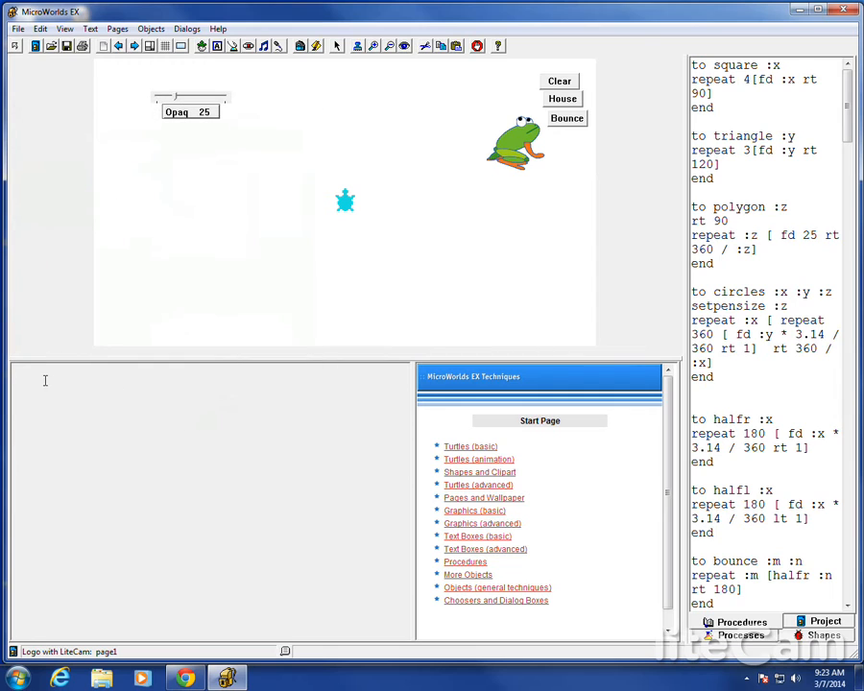
# Run forever [setopacity opaq] so the turtle fades to opacity 25
pyautogui.write('cg')
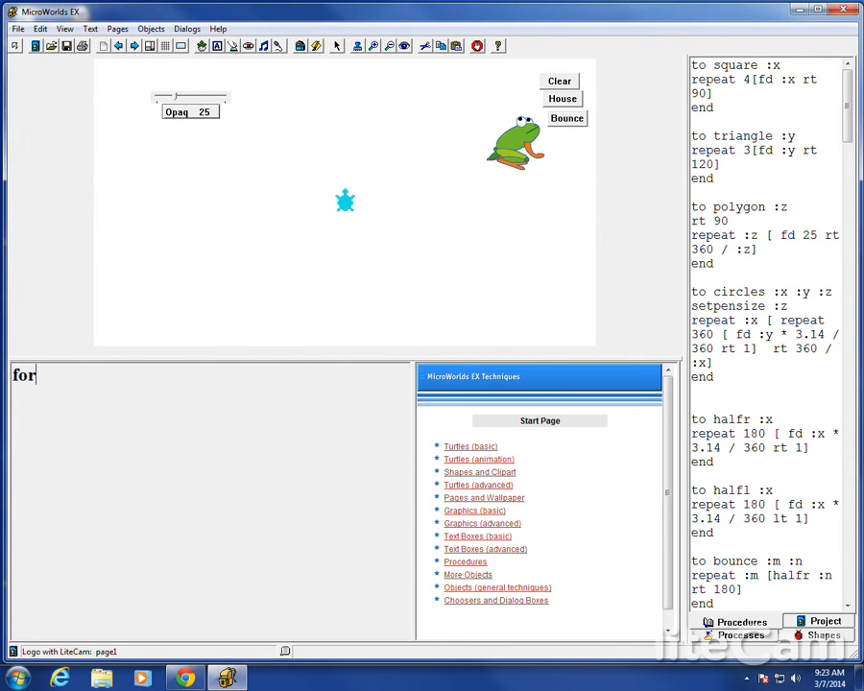
pyautogui.write('ever [')
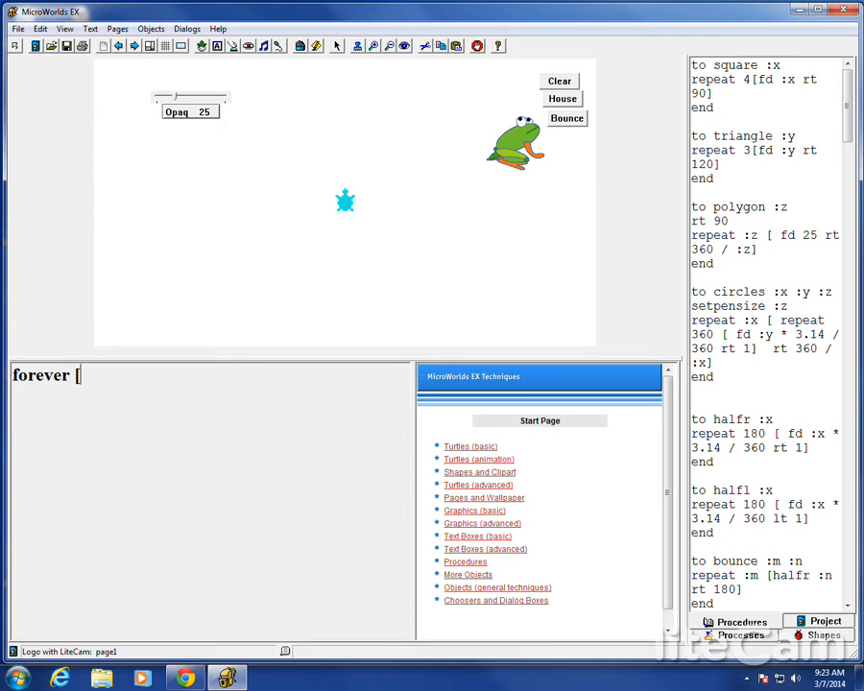
pyautogui.write('setopacioty')
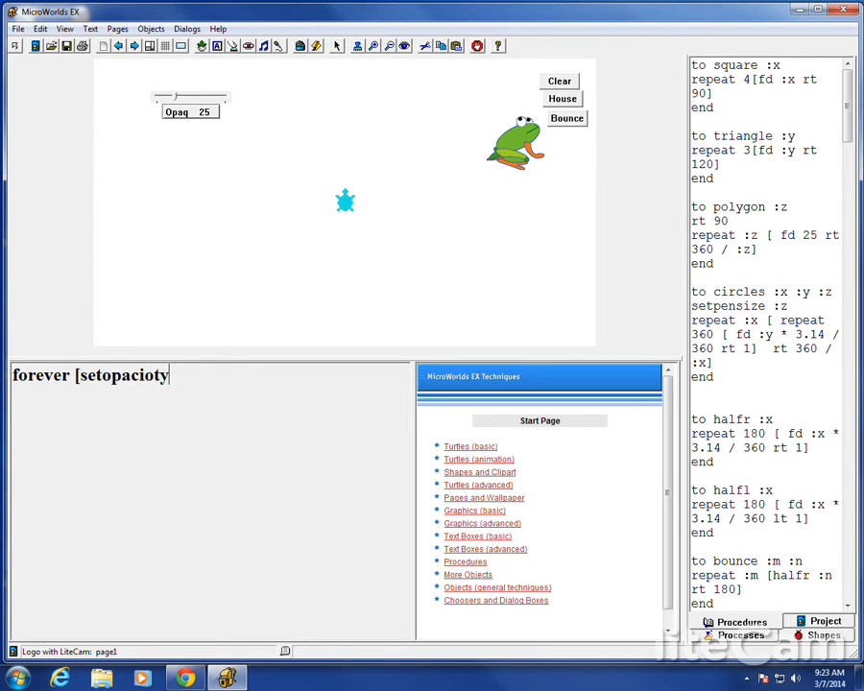
pyautogui.write('o')
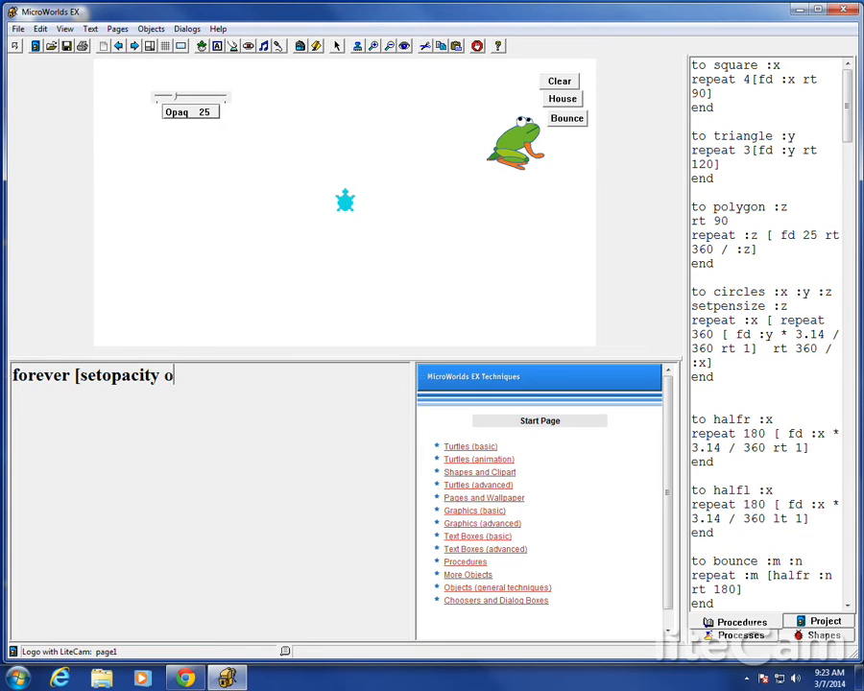
pyautogui.write('opaw')
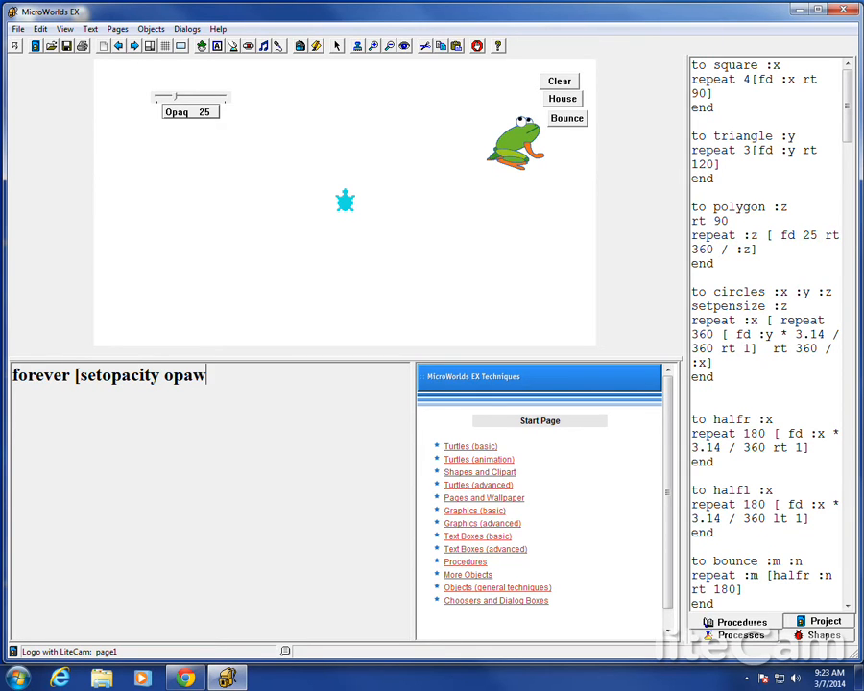
pyautogui.write('q]')
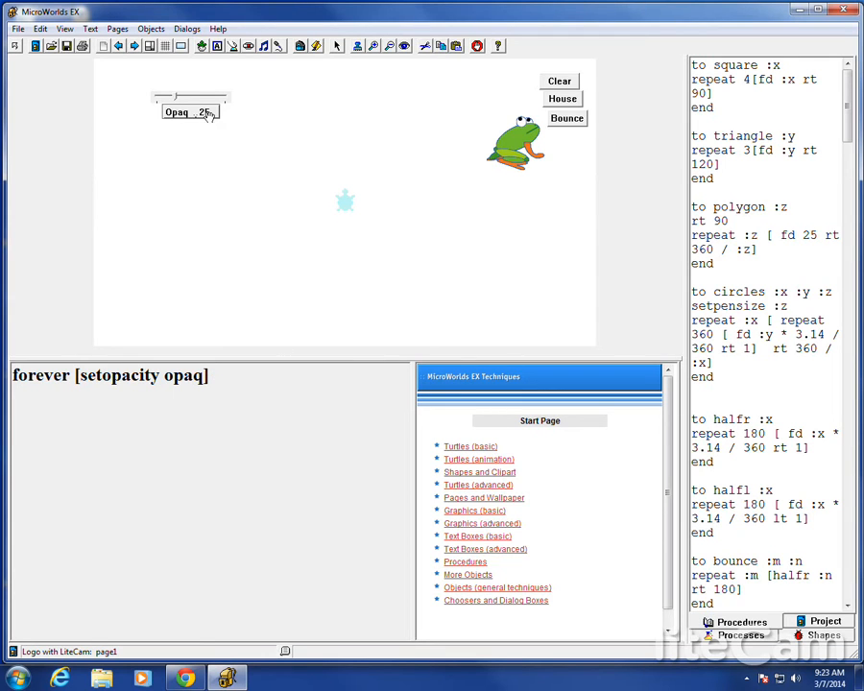
pyautogui.moveTo(178, 103)
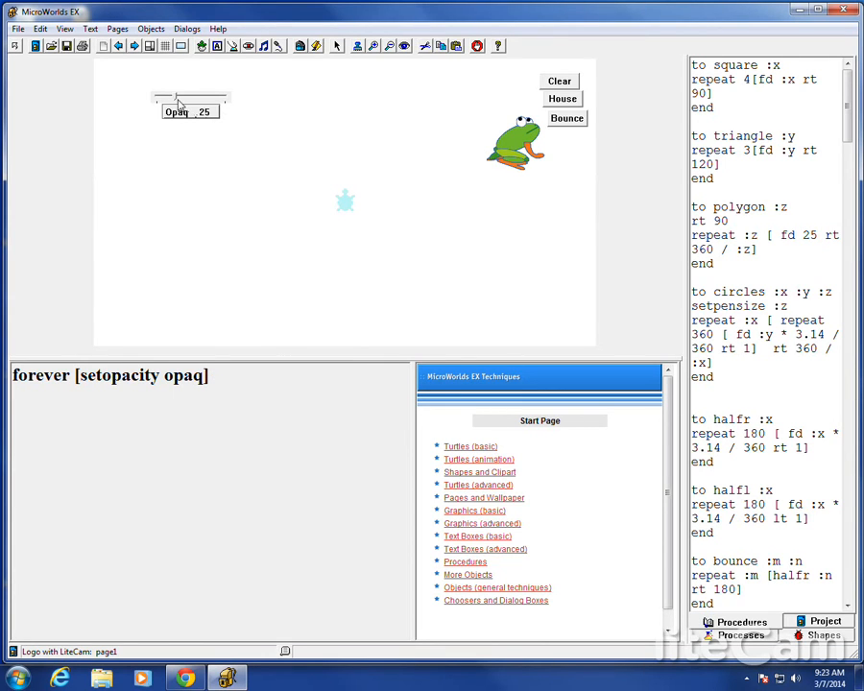
# Drag the Opaq slider down, then up to 95, testing turtle transparency
pyautogui.moveTo(207, 100); pyautogui.dragTo(168, 99)
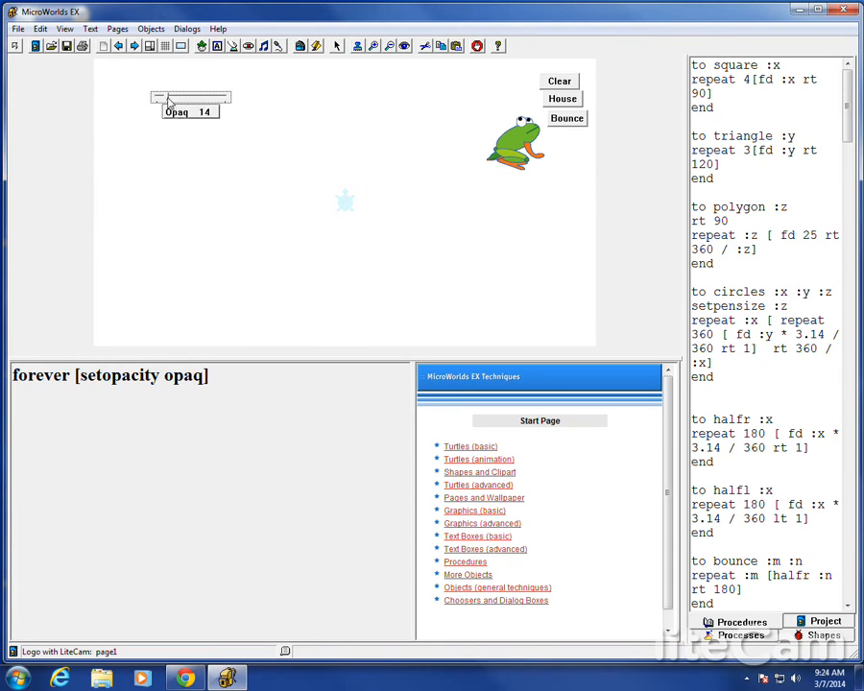
pyautogui.moveTo(168, 99); pyautogui.dragTo(221, 98)
pyautogui.write('s')
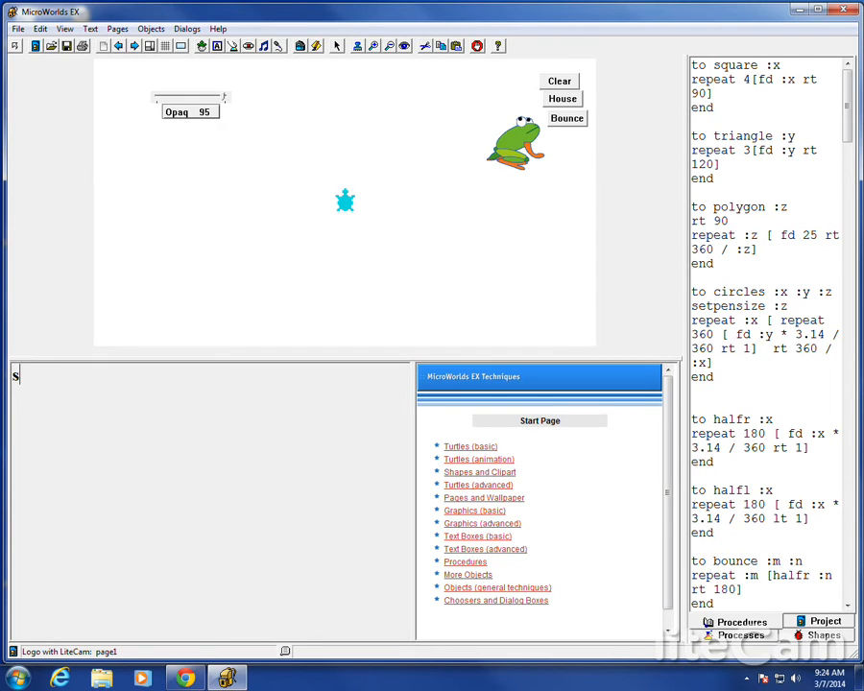
# Enter stopall to halt the running opacity loop
pyautogui.write('topall')
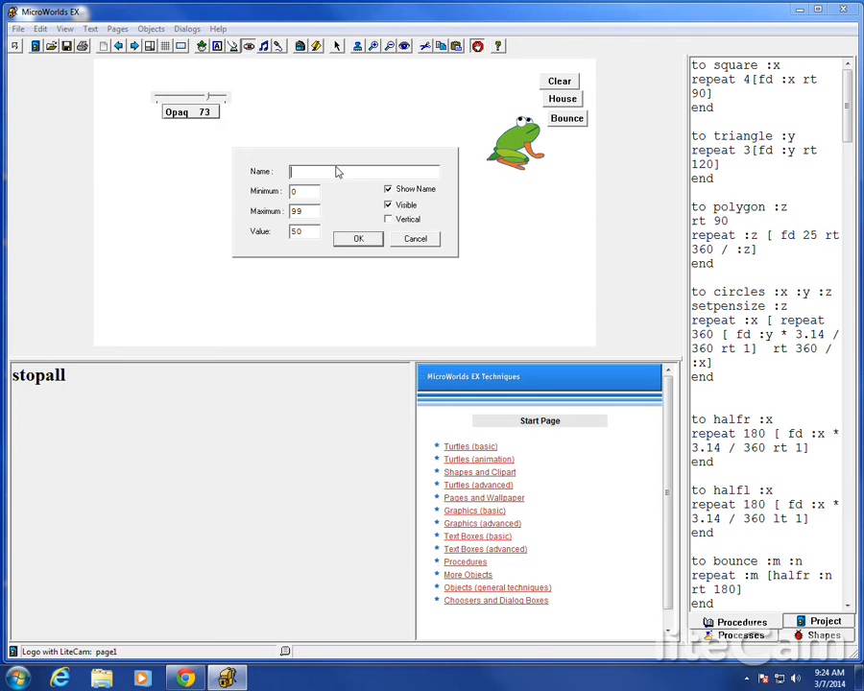
# Name the second slider Siz after the name Size is rejected as already used
pyautogui.click(359, 238)
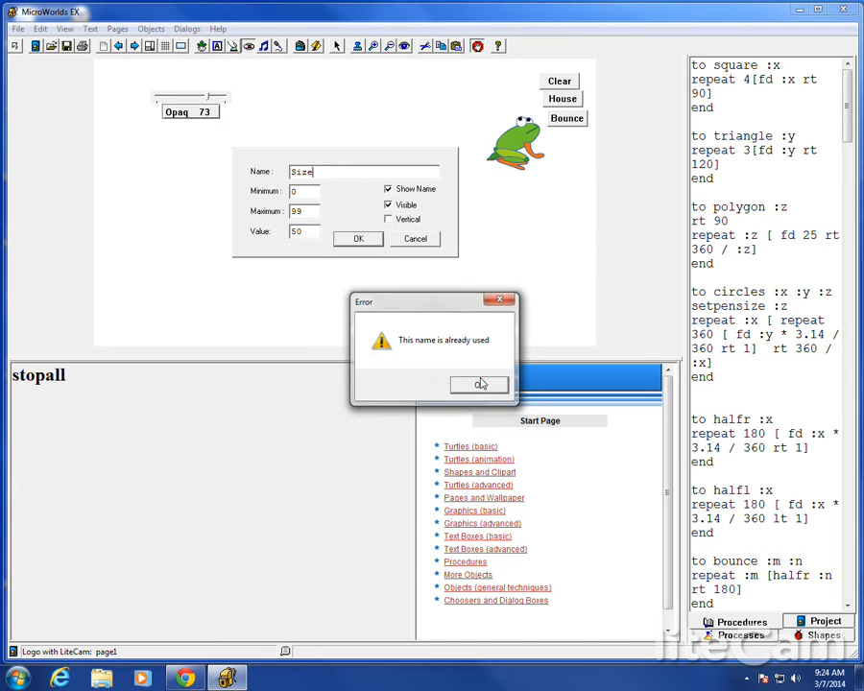
pyautogui.click(480, 384)
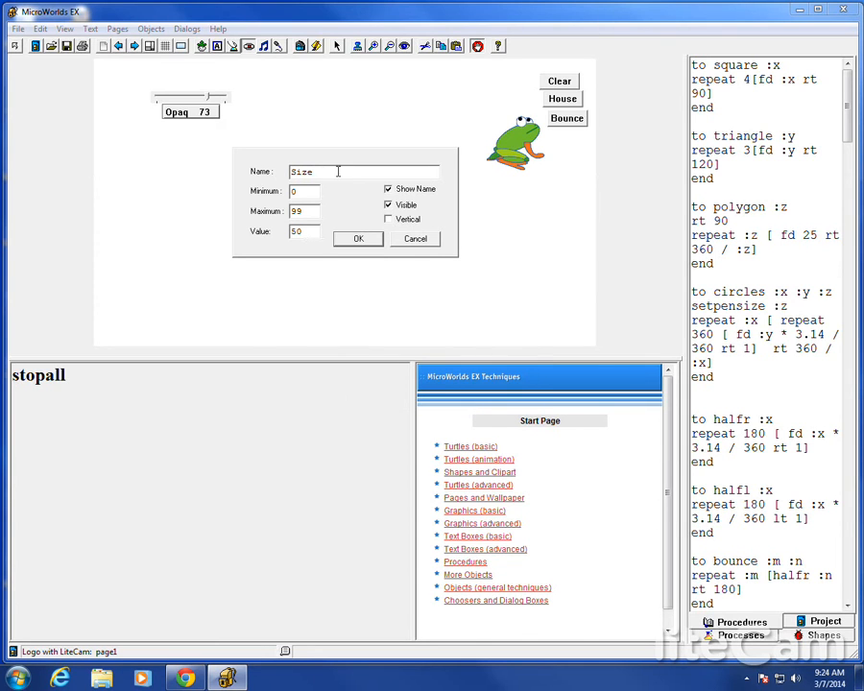
pyautogui.click(357, 239)
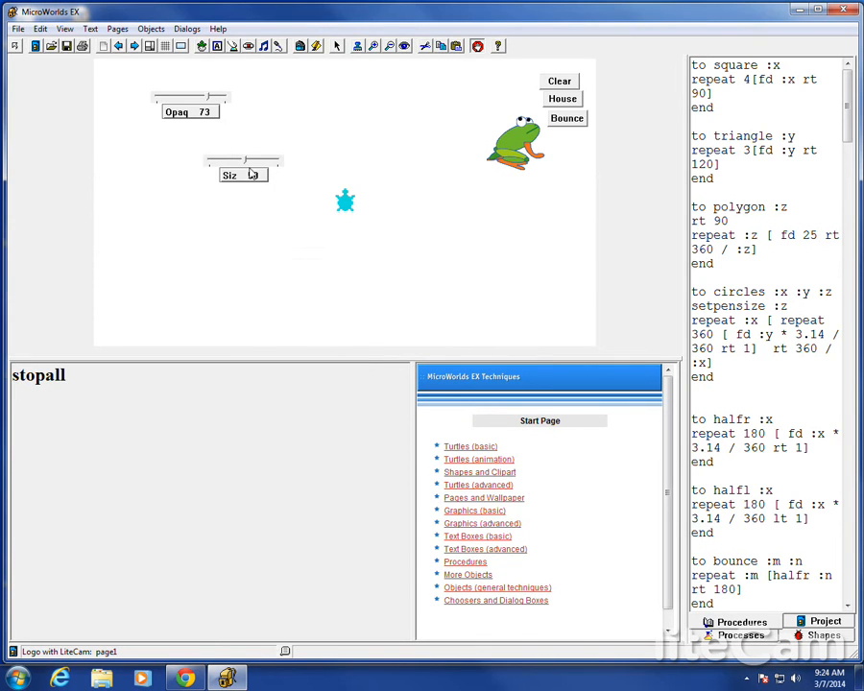
# Edit the Siz slider's settings to Minimum 5 and Maximum 160
pyautogui.rightClick(254, 163)
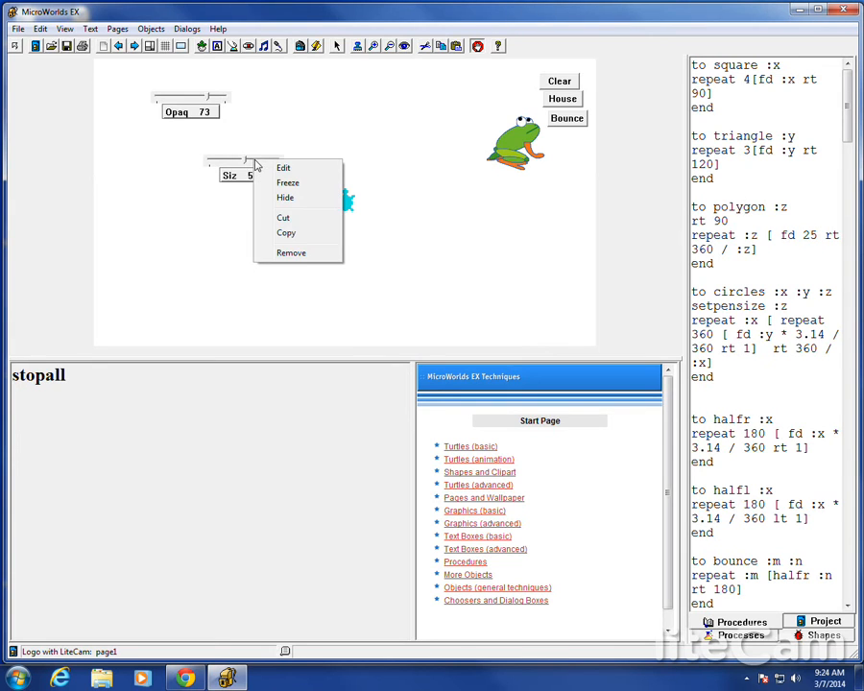
pyautogui.click(284, 168)
pyautogui.write('5')
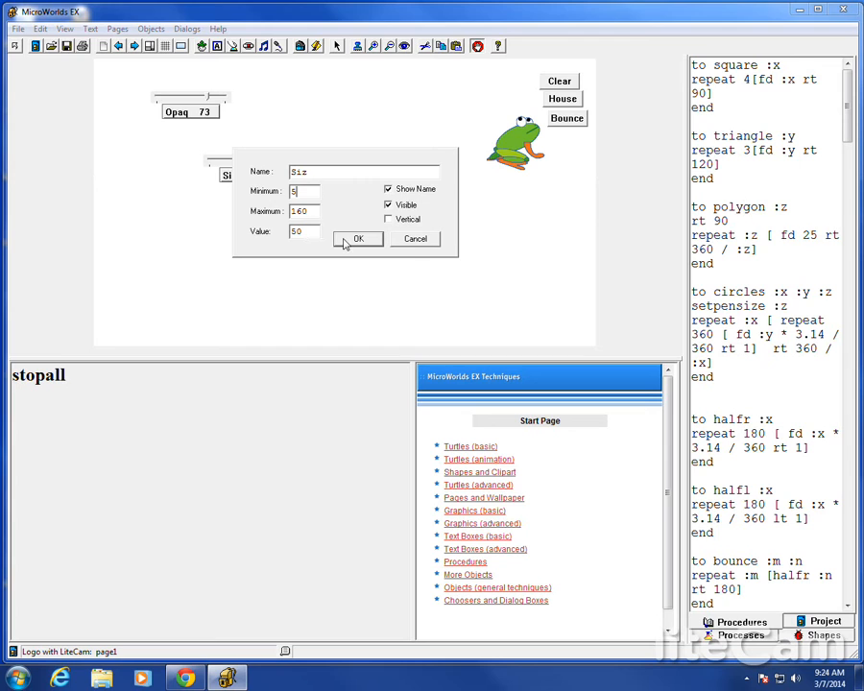
pyautogui.click(357, 239)
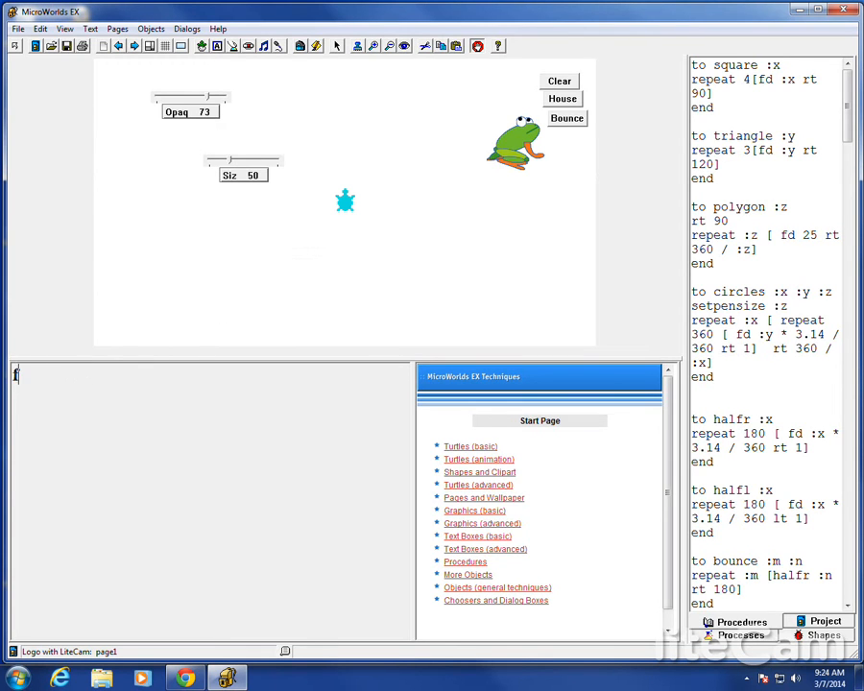
# Enter forever [setsize siz] in the Command Center
pyautogui.write('forever')
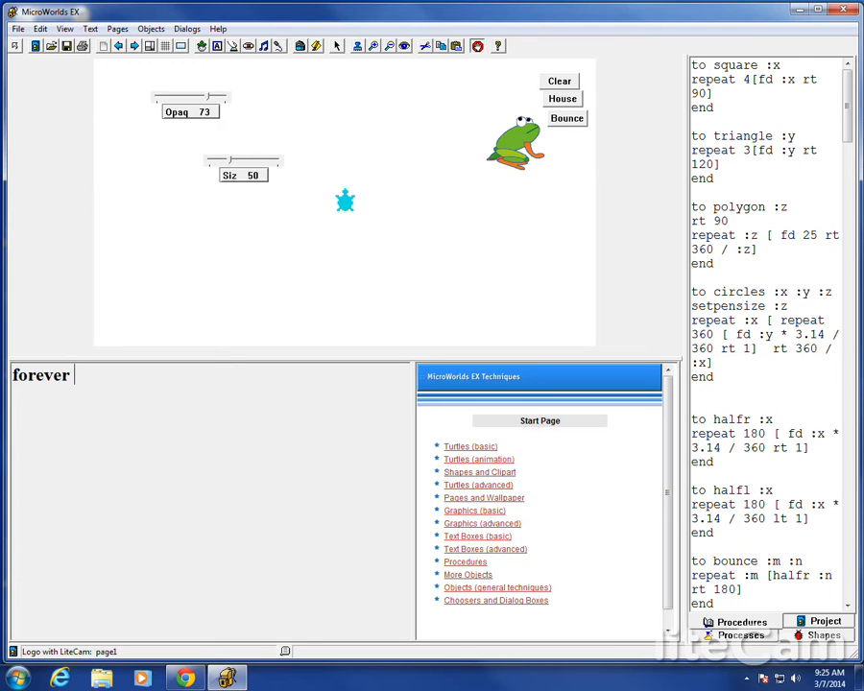
pyautogui.write('[setsize')
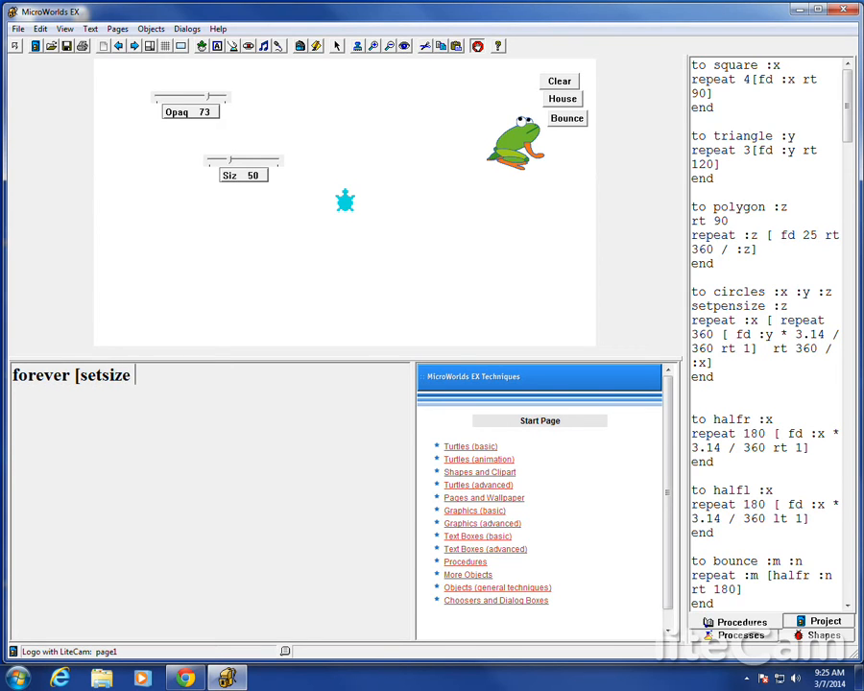
pyautogui.write('siz')
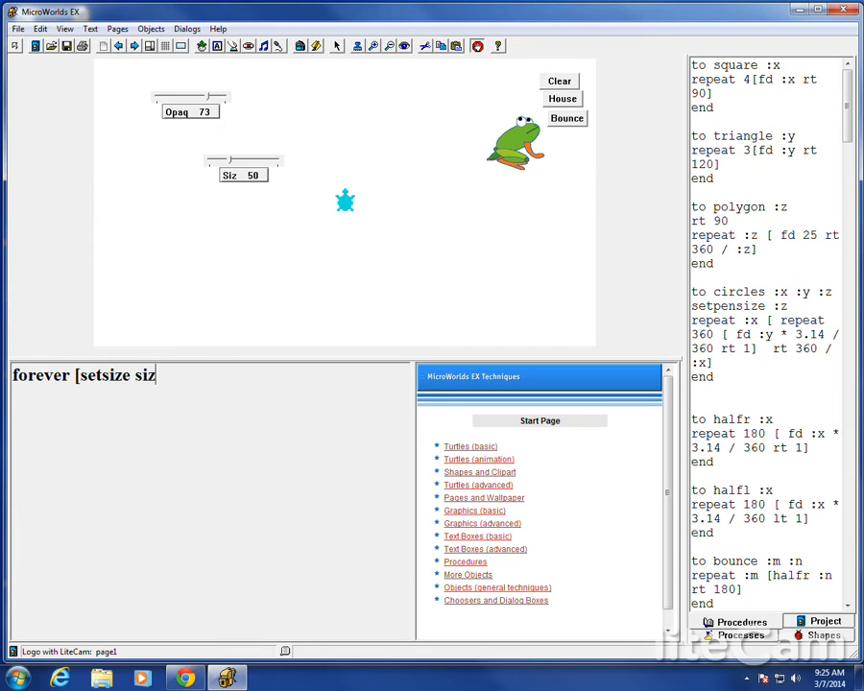
pyautogui.write(']')
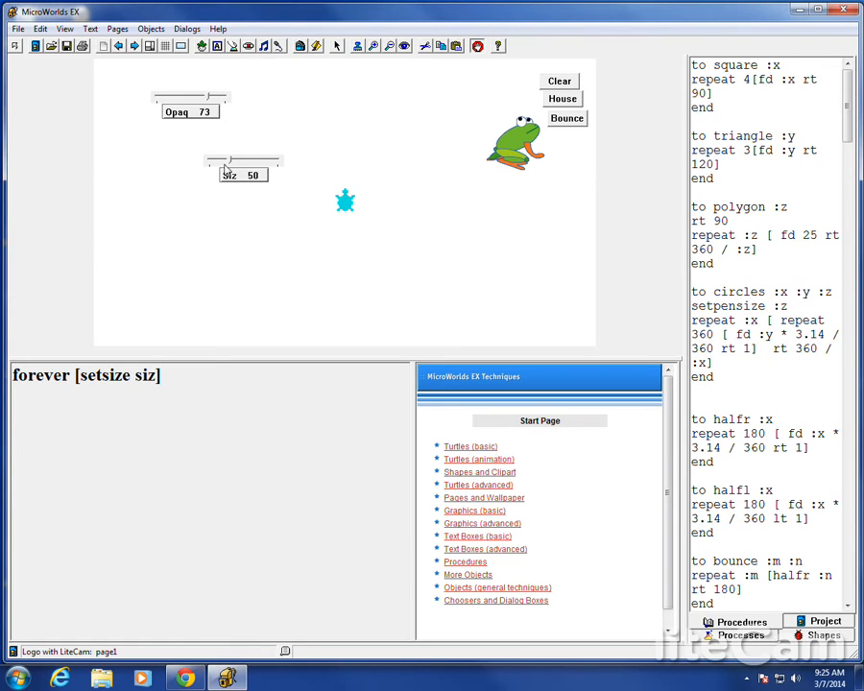
# Drag the Siz slider up and down to grow and shrink the turtle
pyautogui.moveTo(230, 160); pyautogui.dragTo(274, 160)
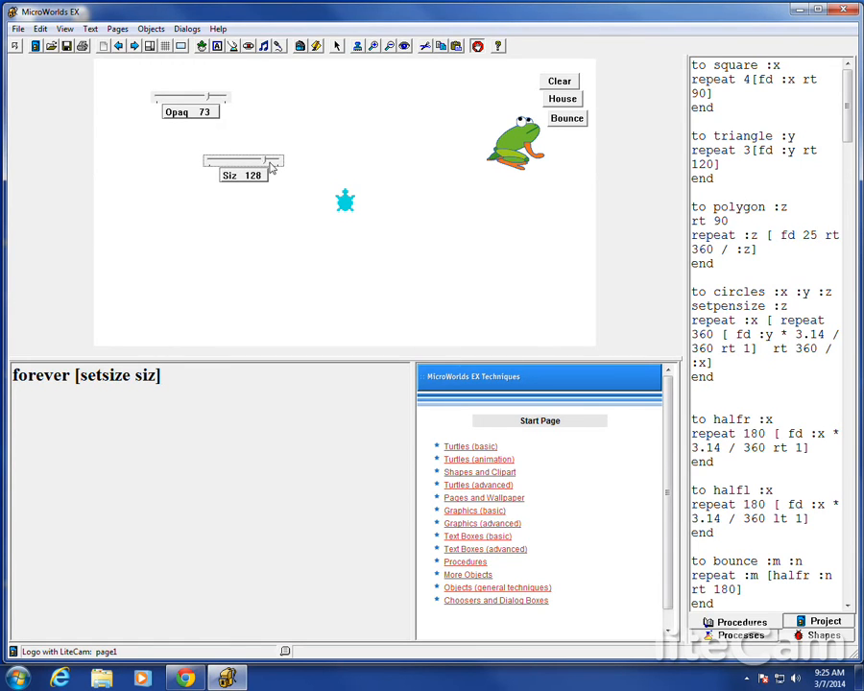
pyautogui.moveTo(279, 158); pyautogui.dragTo(213, 159)
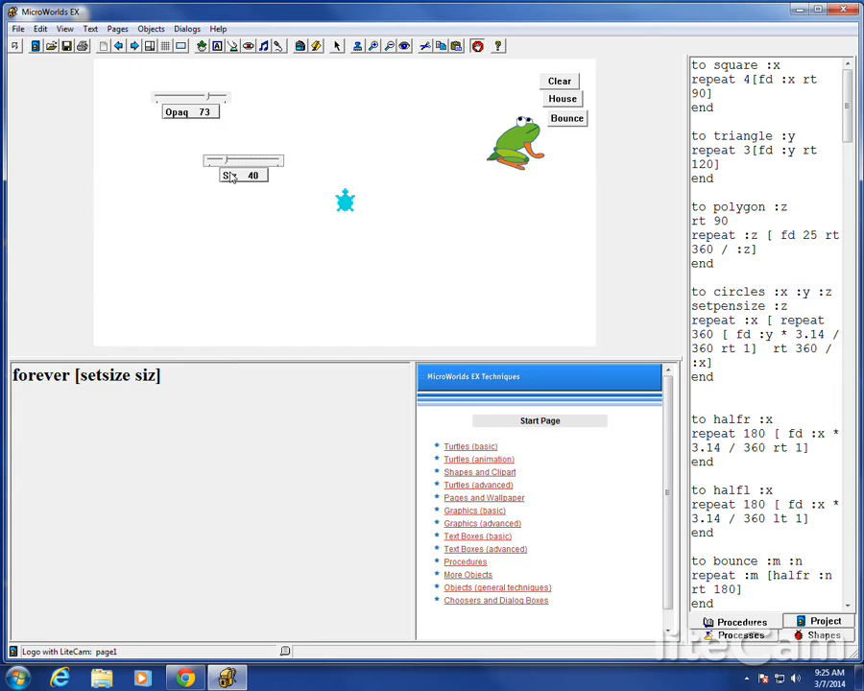
pyautogui.moveTo(216, 160); pyautogui.dragTo(278, 160)
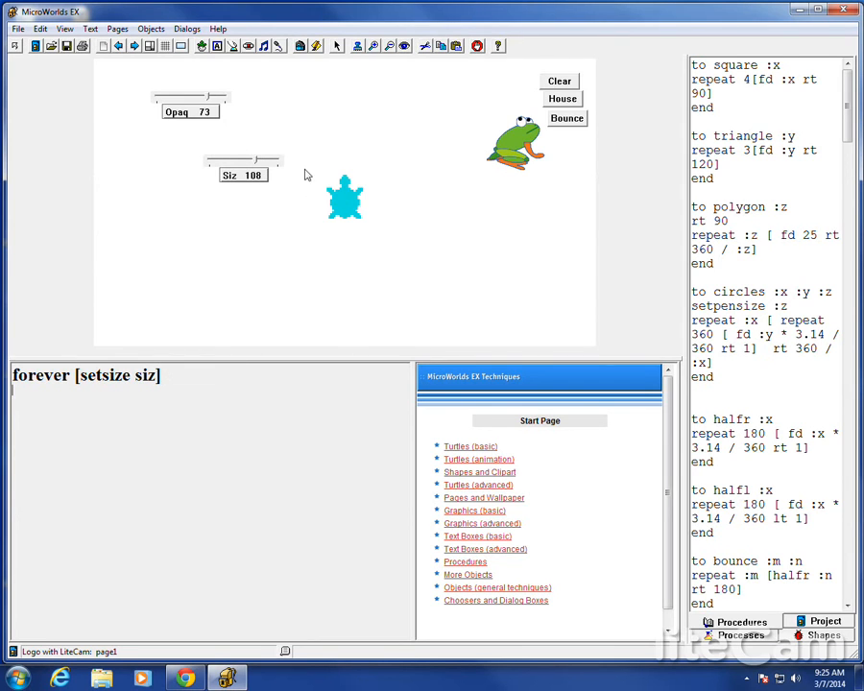
pyautogui.moveTo(264, 160); pyautogui.dragTo(244, 160)
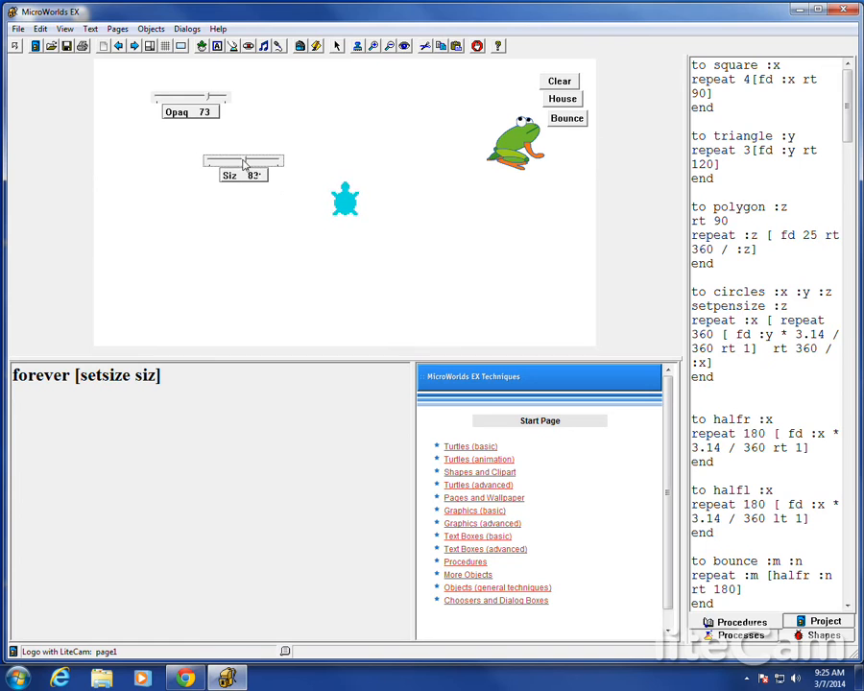
pyautogui.moveTo(243, 155); pyautogui.dragTo(261, 154)
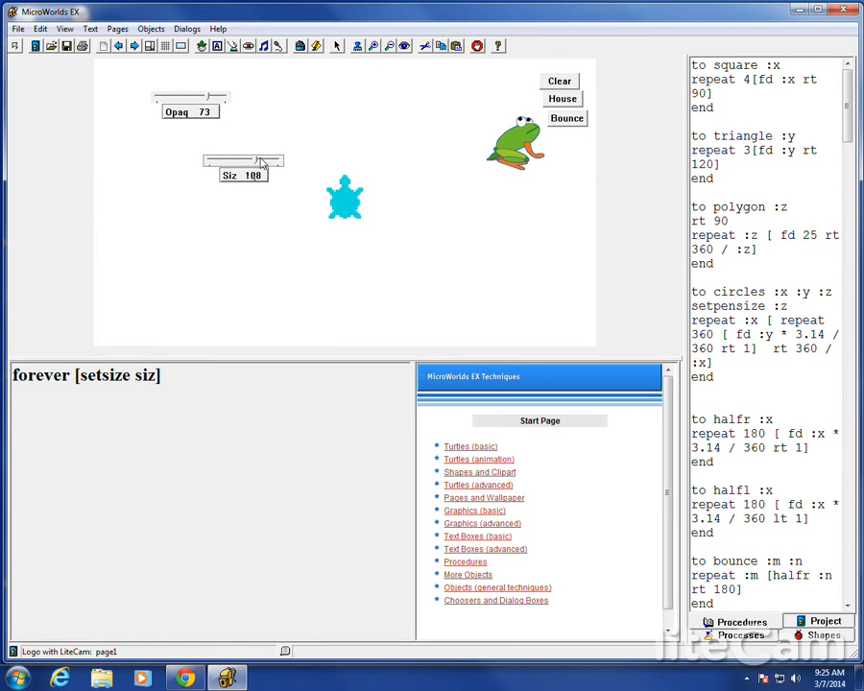
# Set Siz to 115, move the slider near Opaq, and enter stopall
pyautogui.moveTo(279, 157); pyautogui.dragTo(216, 157)
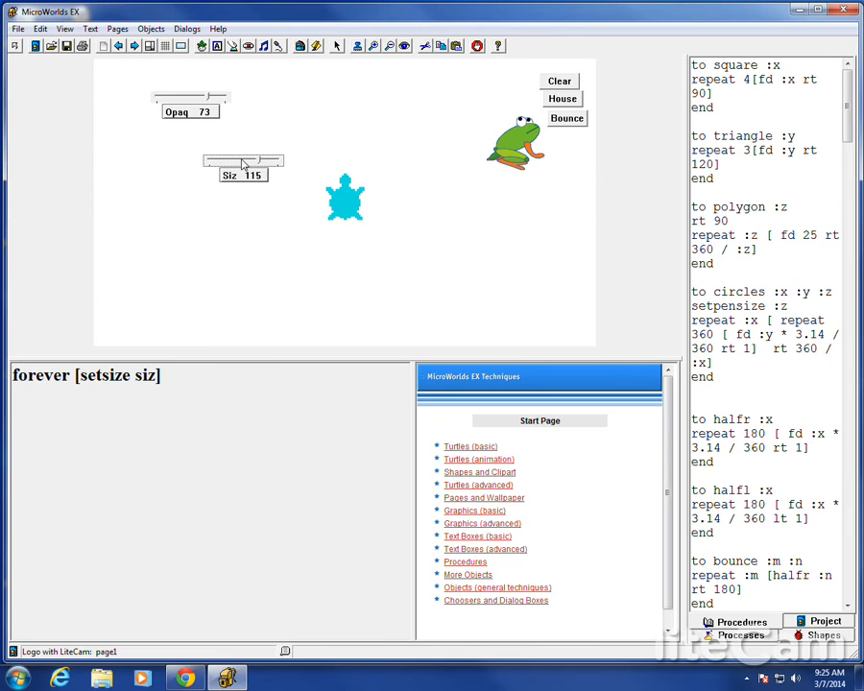
pyautogui.moveTo(242, 163); pyautogui.dragTo(171, 146)
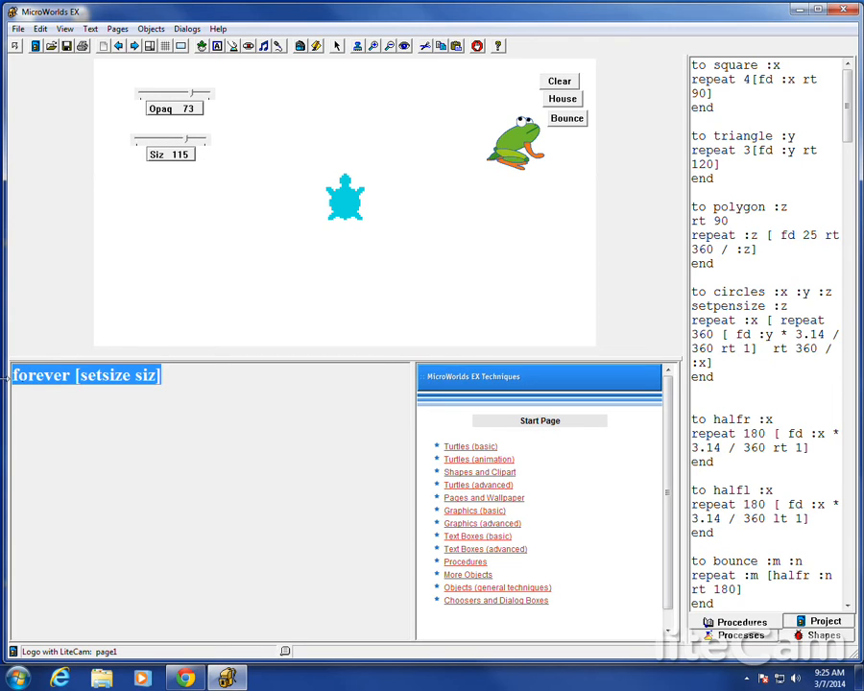
pyautogui.write('stopall')
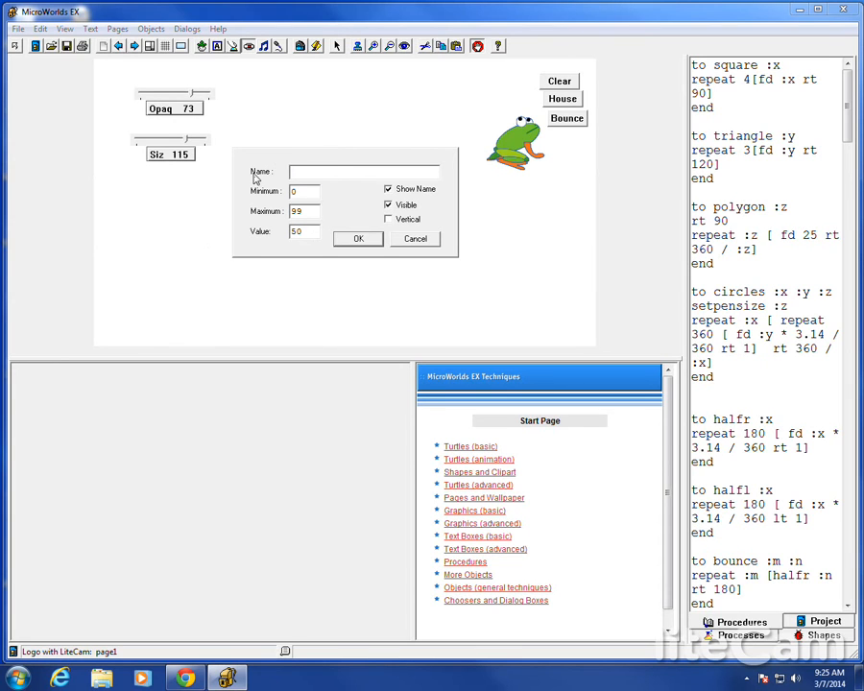
# Create a vertical Speed slider with maximum 10 and value 0
pyautogui.write('Speed')
pyautogui.write('10')
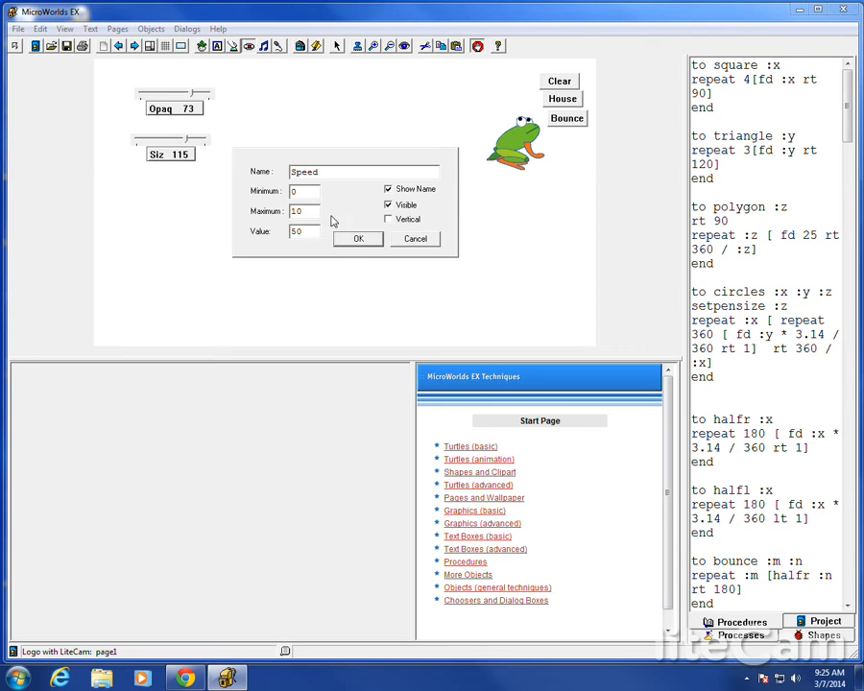
pyautogui.tripleClick(300, 230)
pyautogui.write('0')
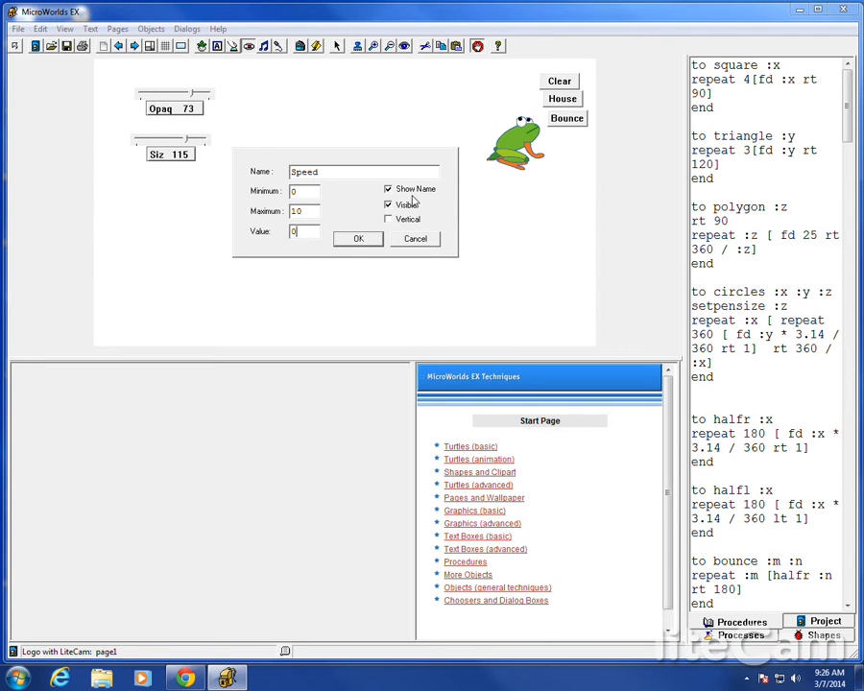
pyautogui.click(389, 205)
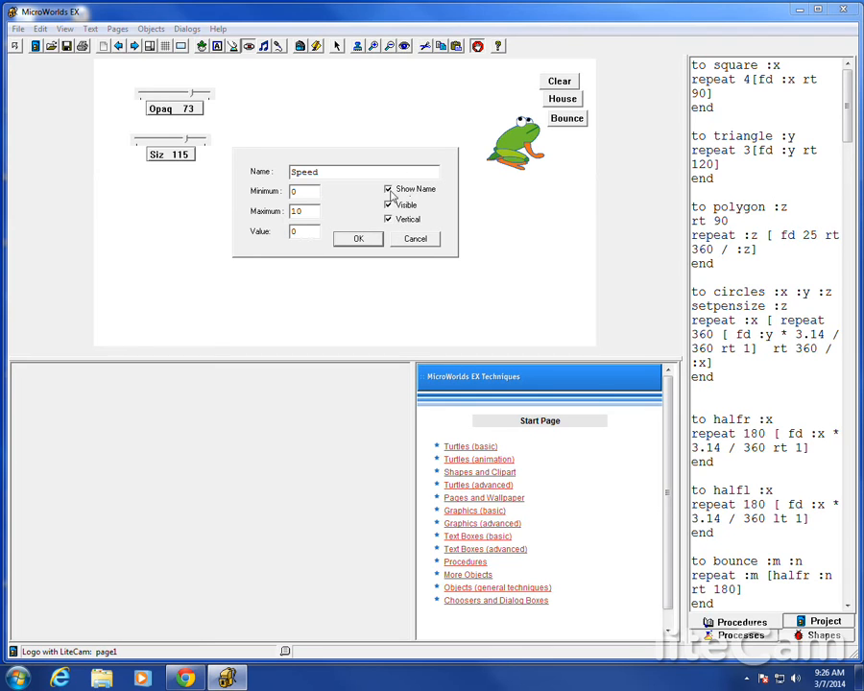
pyautogui.click(357, 239)
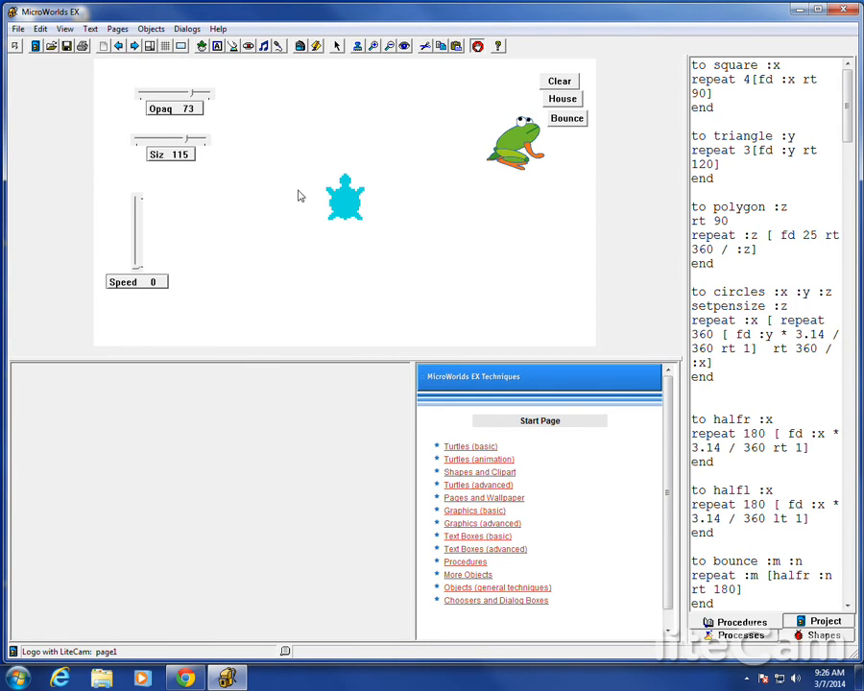
# Give the turtle an OnClick rule running fd speed forever, then close its backpack
pyautogui.rightClick(344, 199)
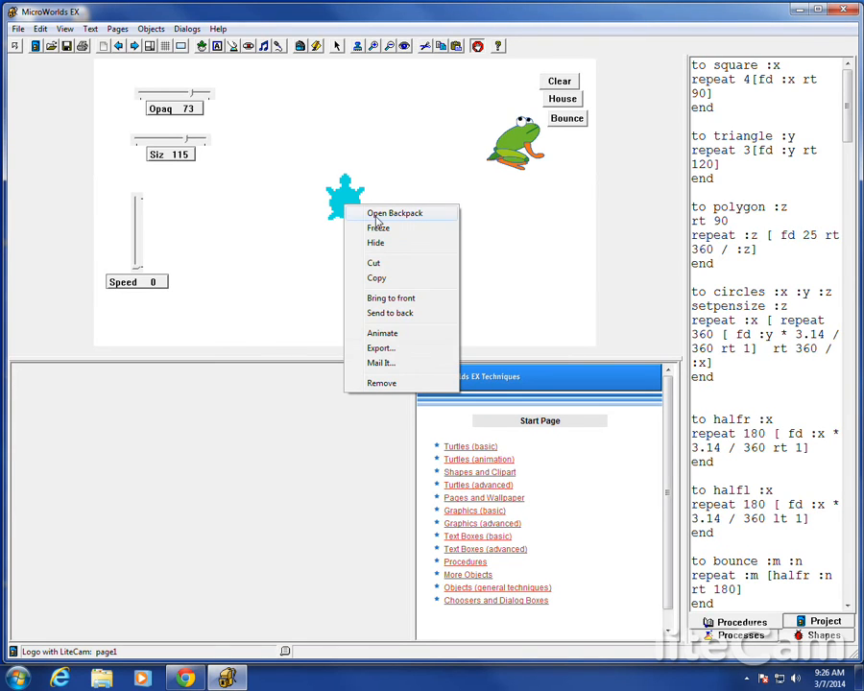
pyautogui.click(395, 212)
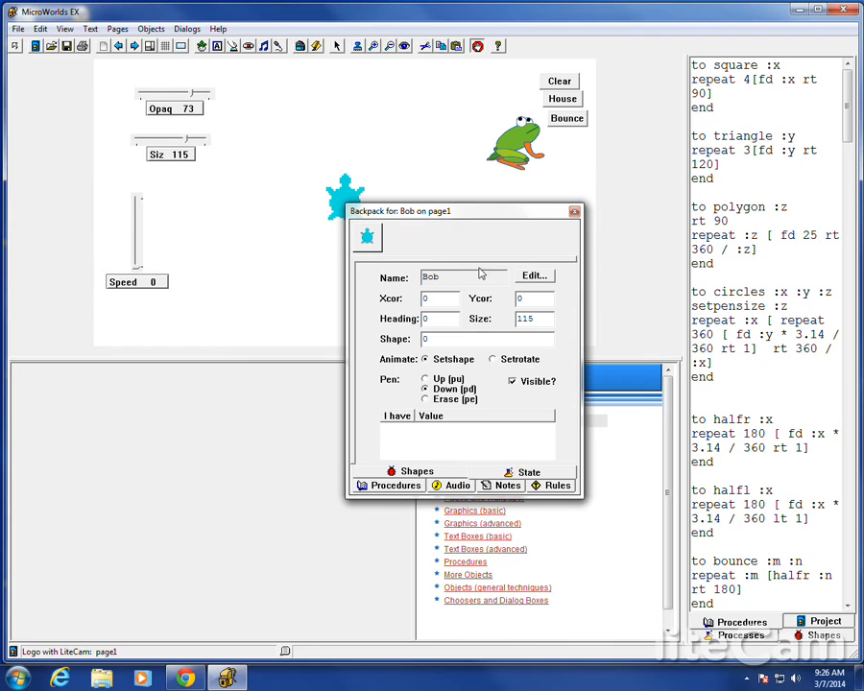
pyautogui.moveTo(496, 362)
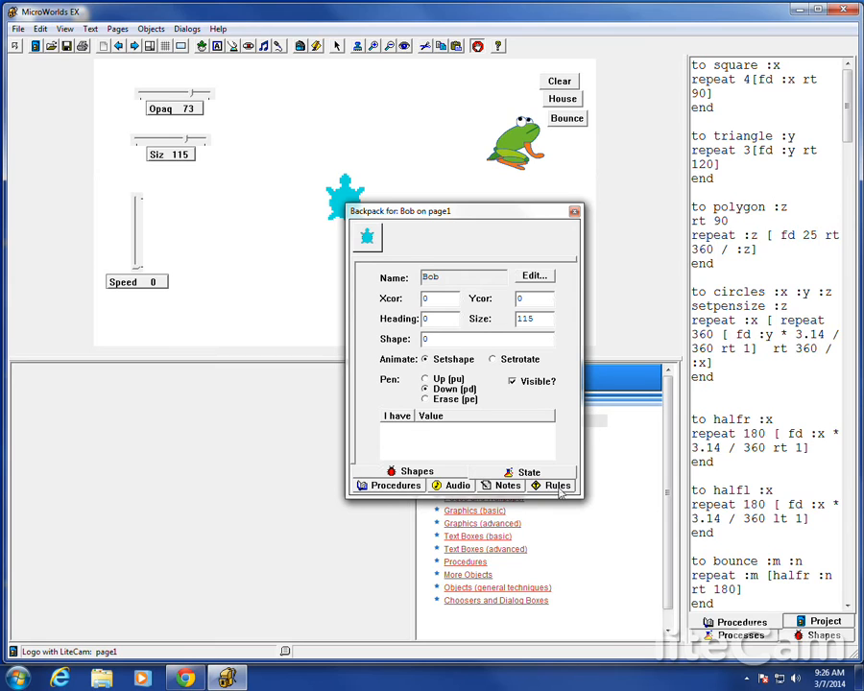
pyautogui.click(553, 471)
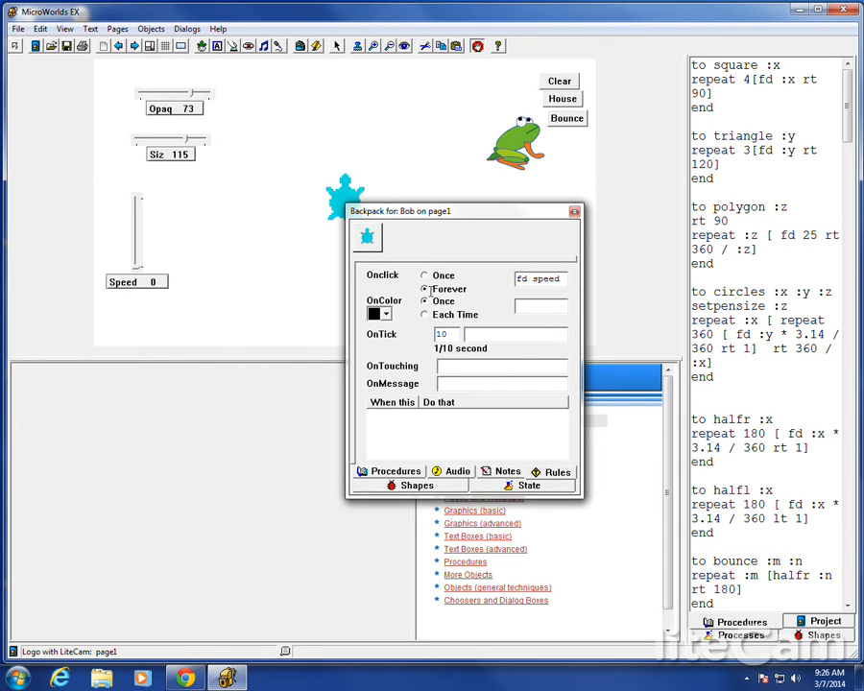
pyautogui.click(424, 276)
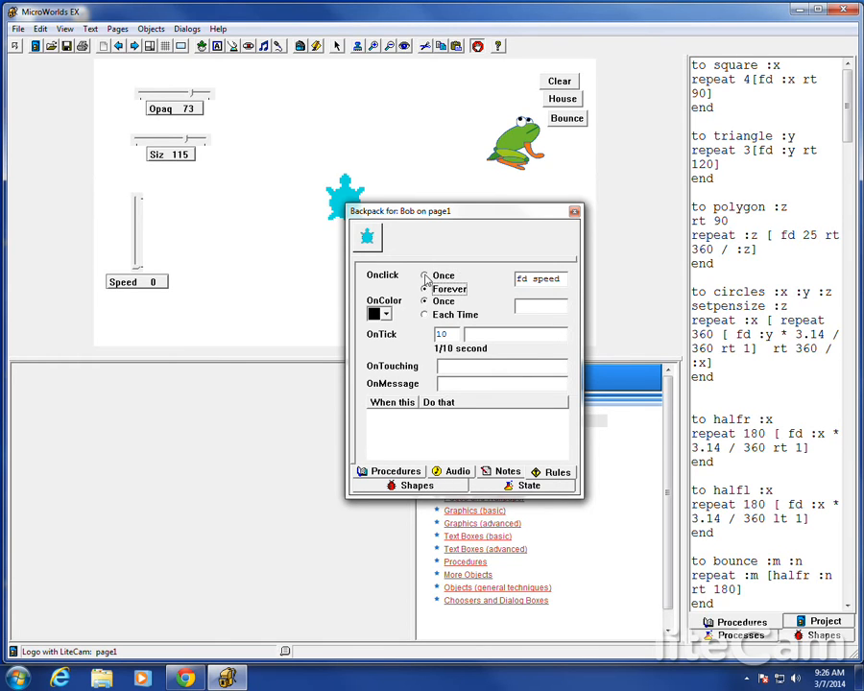
pyautogui.click(424, 289)
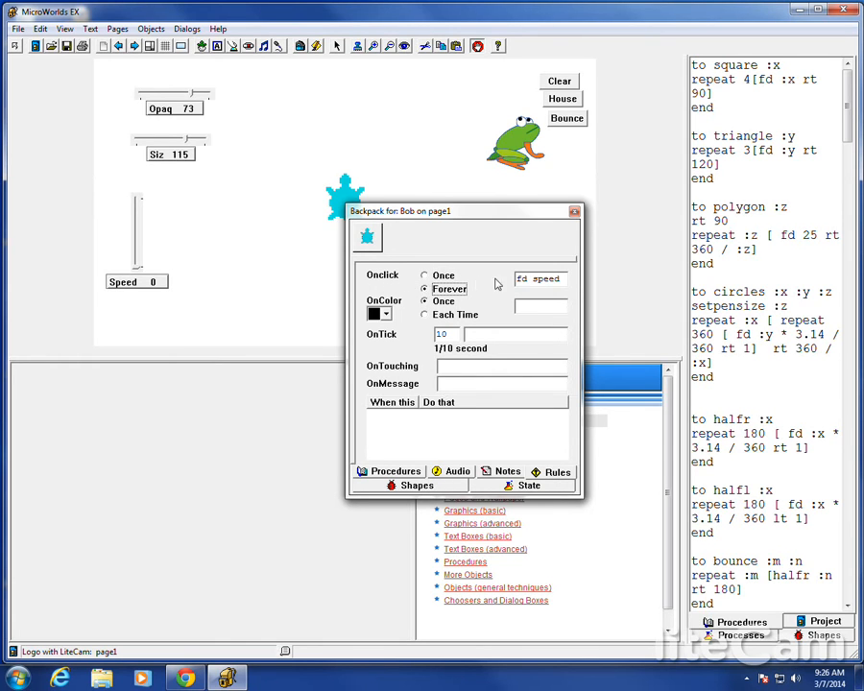
pyautogui.moveTo(550, 441)
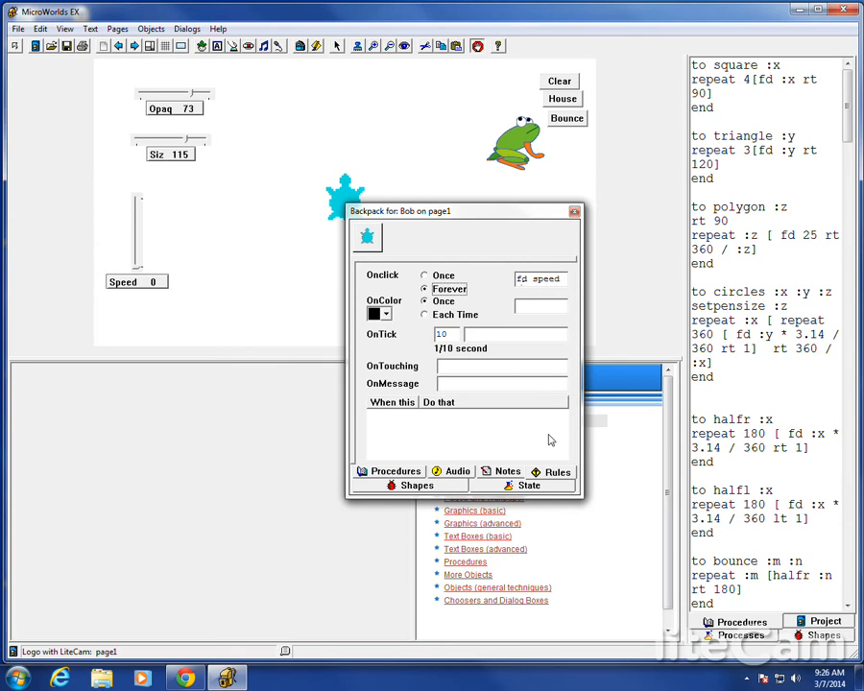
pyautogui.moveTo(403, 293)
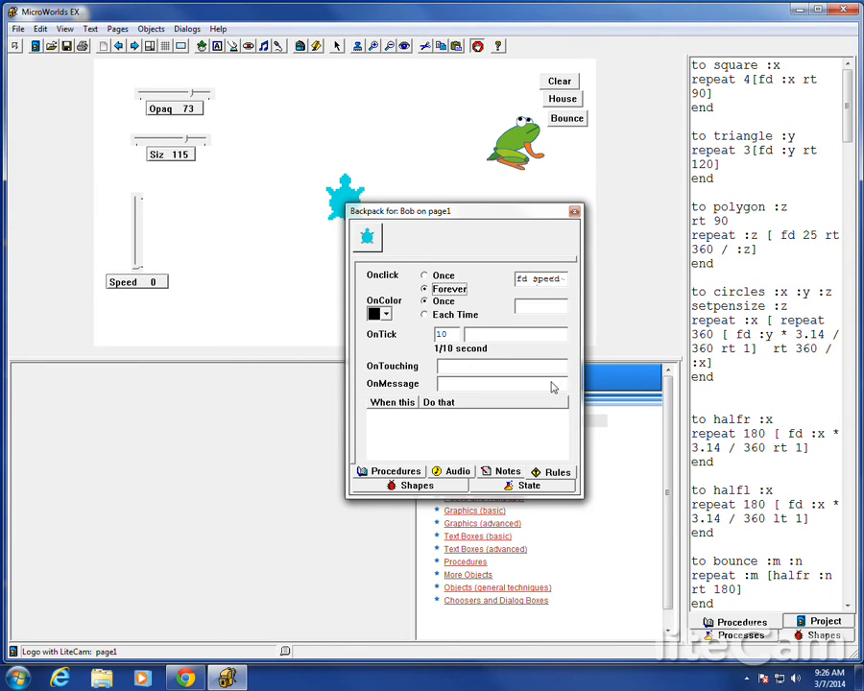
pyautogui.click(574, 211)
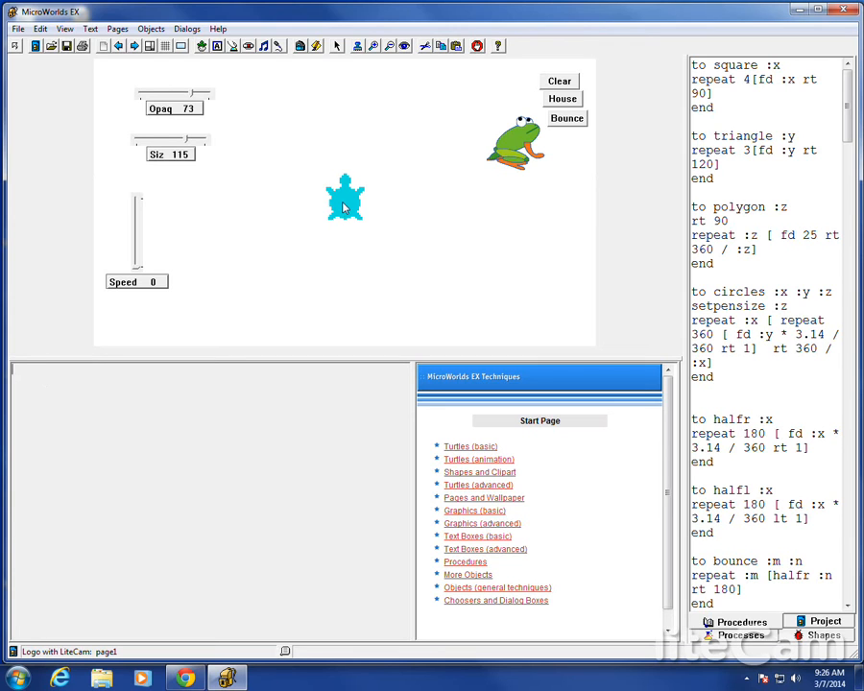
# Move the Speed slider between 0 and 10 to test turtle movement, ending at 10
pyautogui.moveTo(136, 264); pyautogui.dragTo(135, 250)
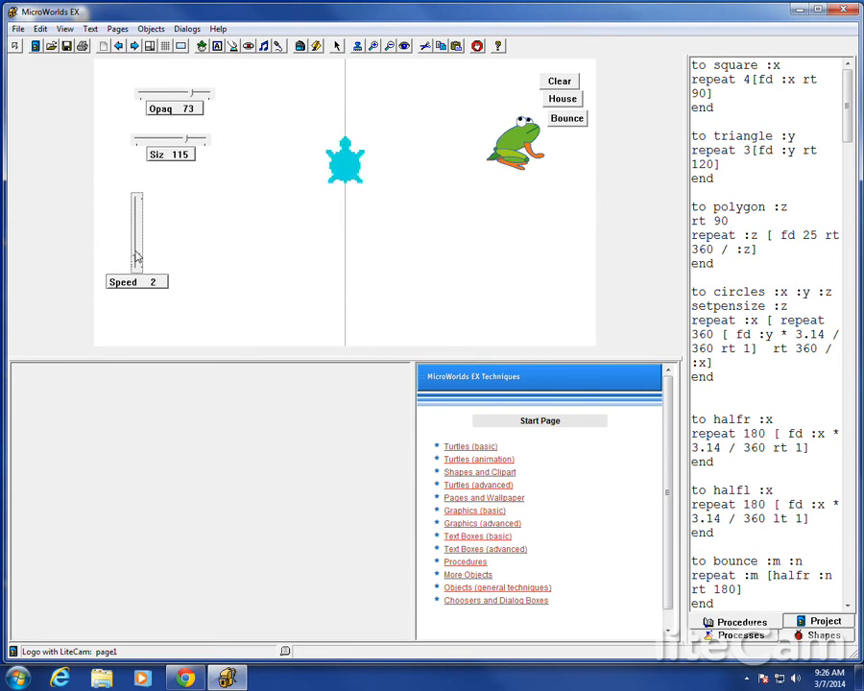
pyautogui.moveTo(137, 259); pyautogui.dragTo(136, 201)
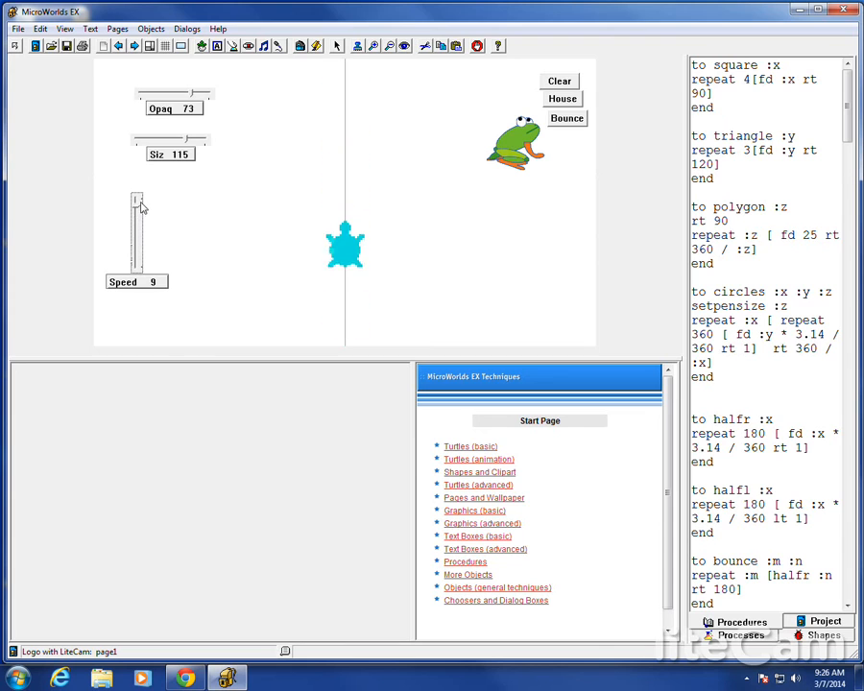
pyautogui.moveTo(137, 207); pyautogui.dragTo(137, 240)
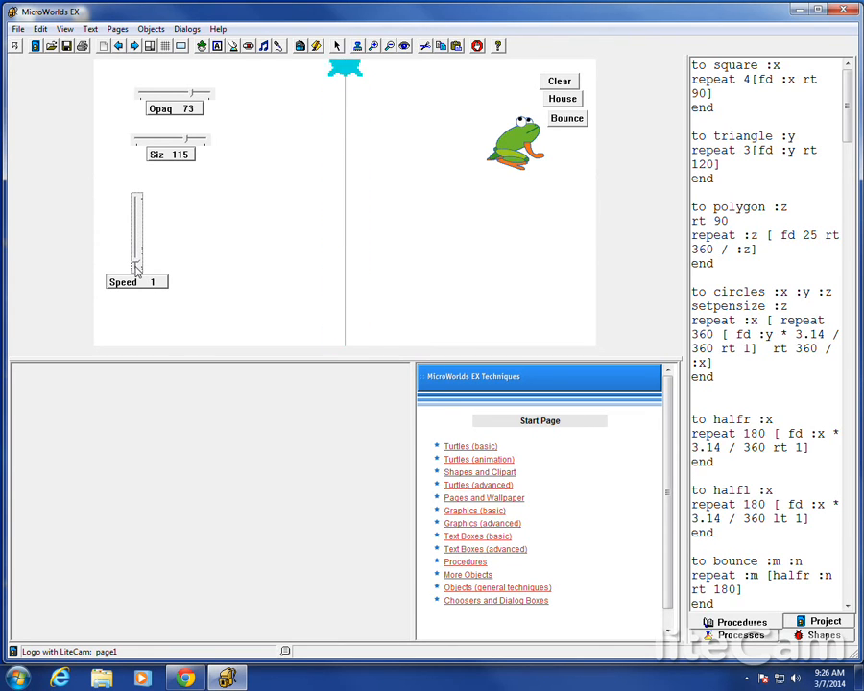
pyautogui.click(136, 254)
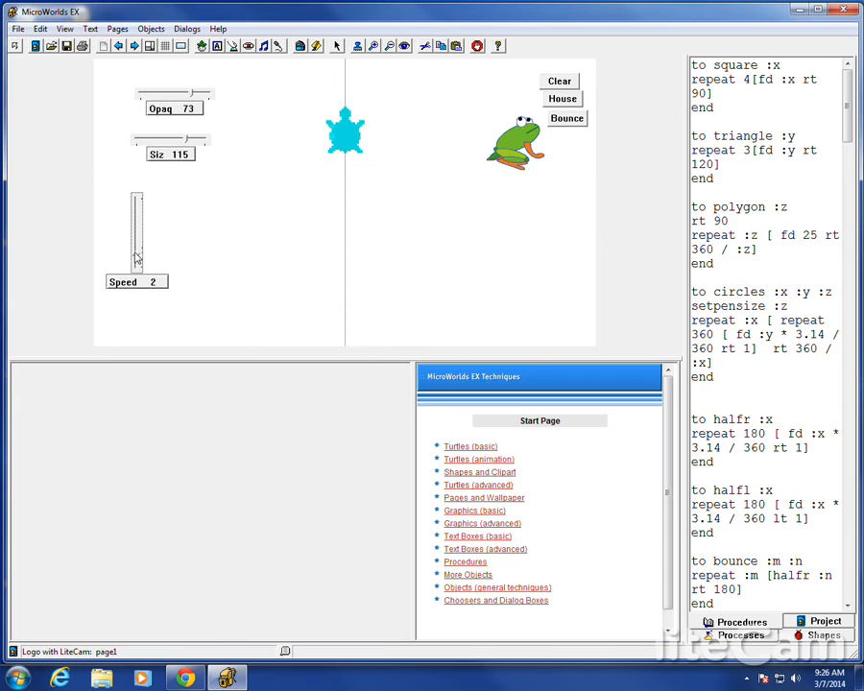
pyautogui.moveTo(136, 254); pyautogui.dragTo(137, 202)
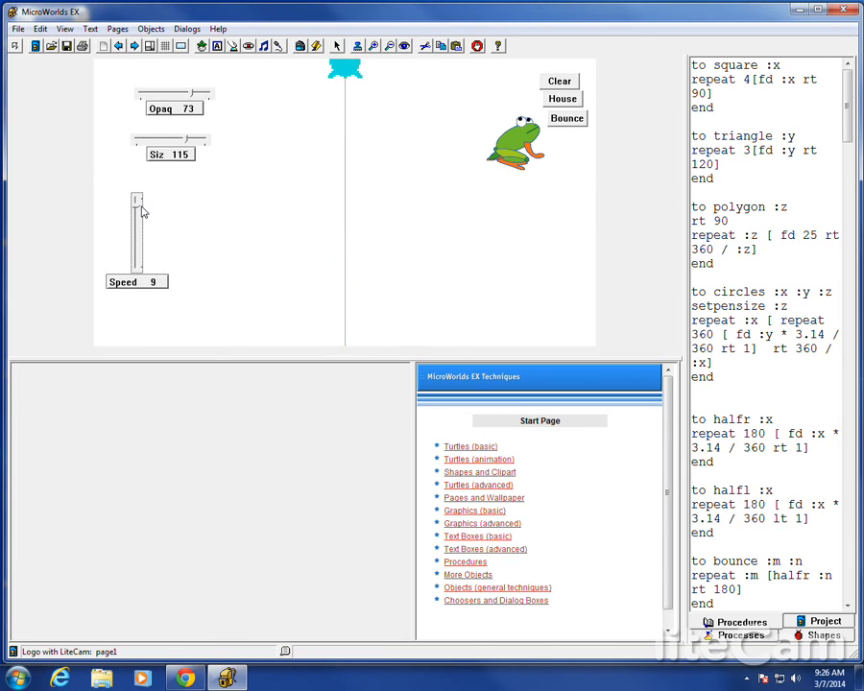
pyautogui.moveTo(137, 197); pyautogui.dragTo(138, 264)
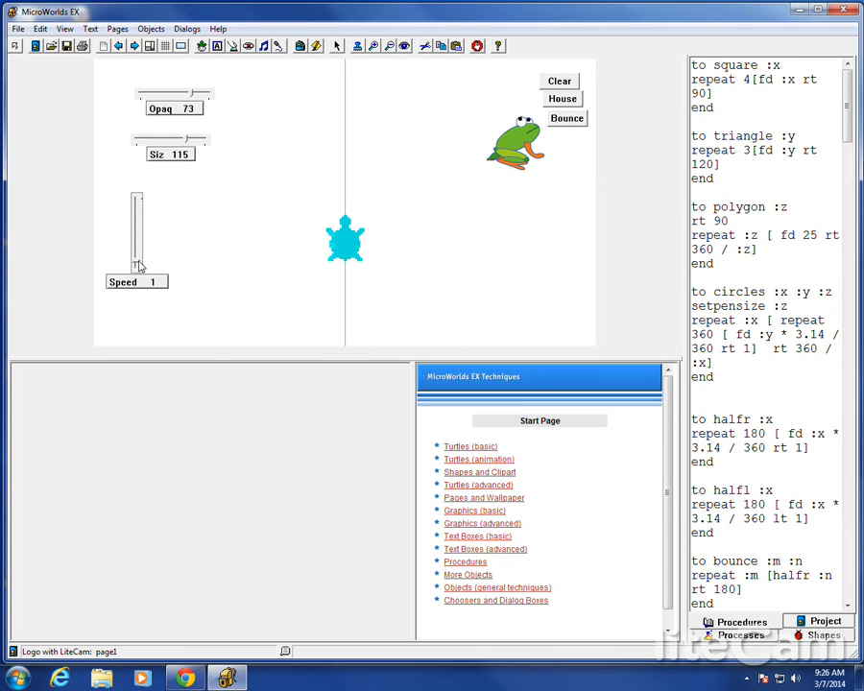
pyautogui.moveTo(138, 267); pyautogui.dragTo(138, 202)
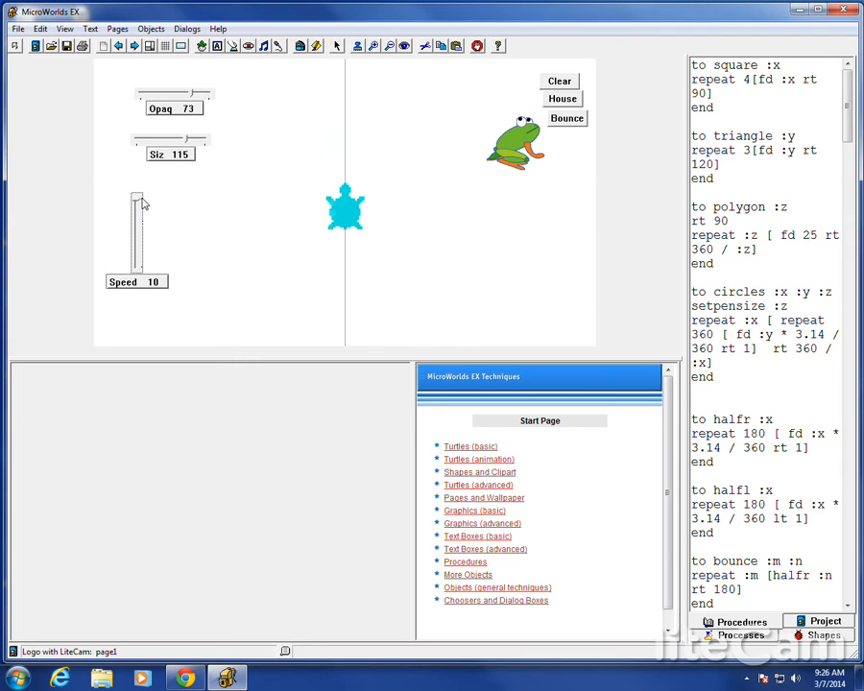
pyautogui.moveTo(136, 206); pyautogui.dragTo(136, 269)
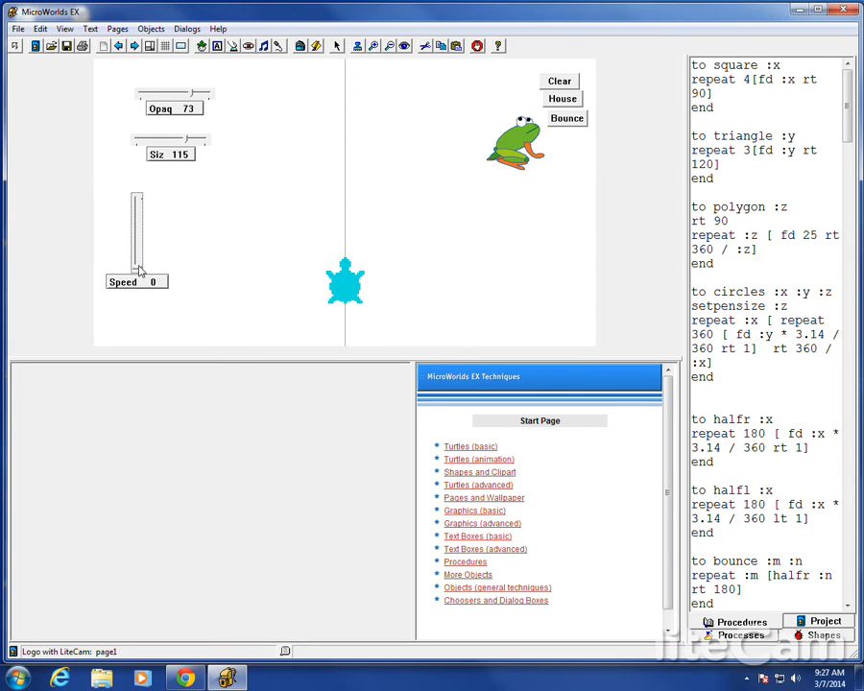
pyautogui.moveTo(136, 267); pyautogui.dragTo(139, 202)
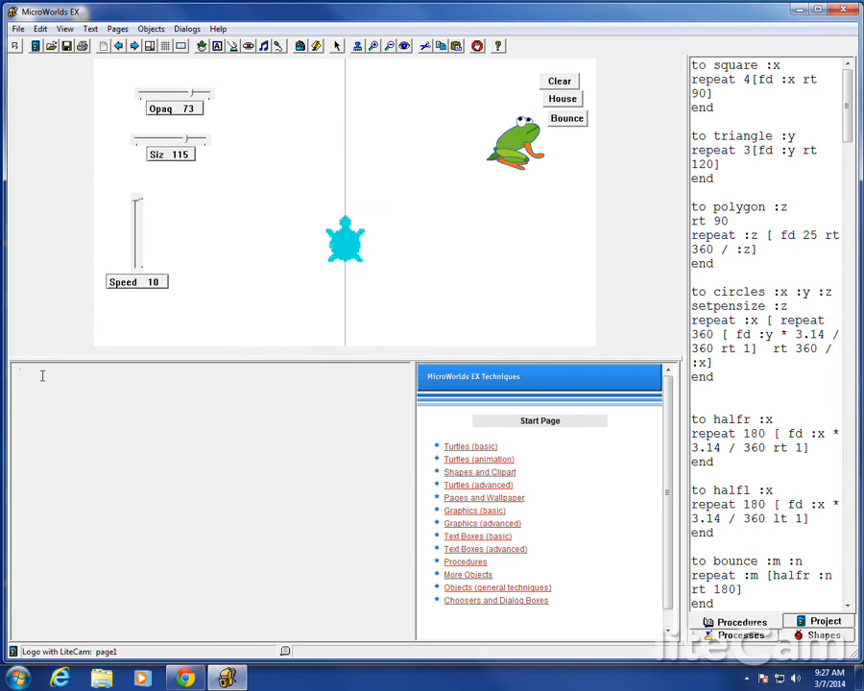
# Run stopall and cg to halt the turtle and clear its trail, then reopen and close its backpack
pyautogui.write('stopall')
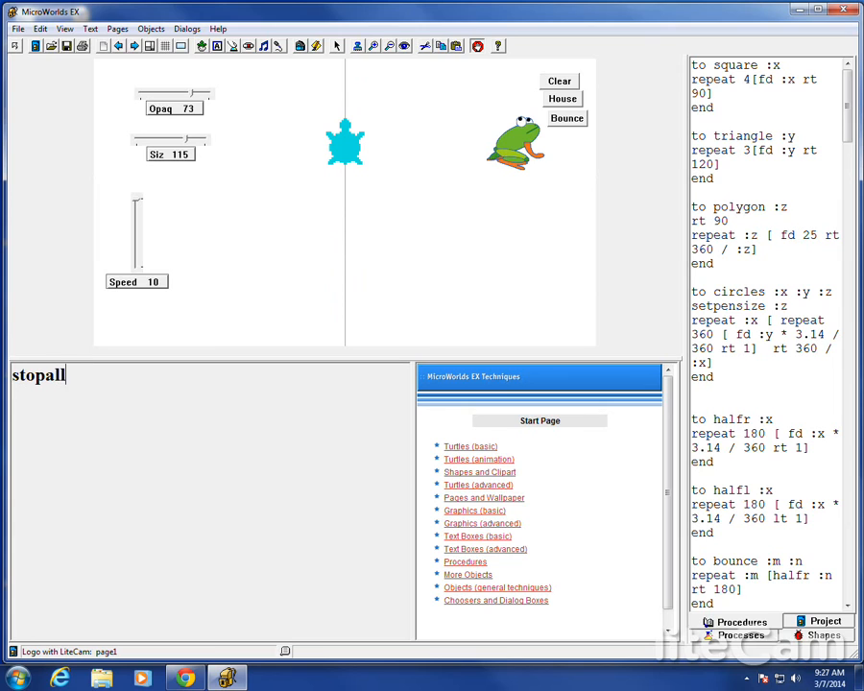
pyautogui.press('BackSpace')
pyautogui.write('cg')
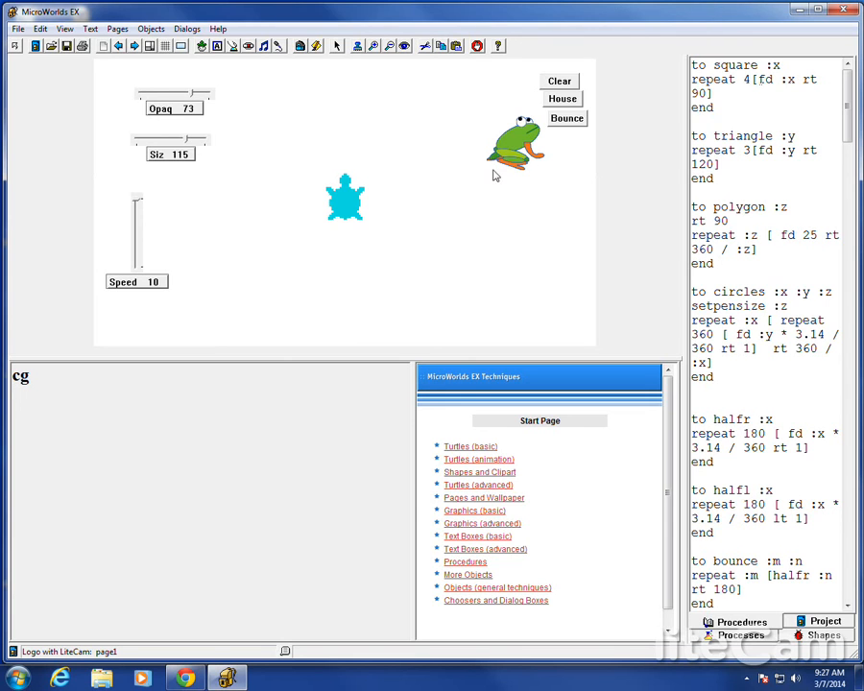
pyautogui.doubleClick(345, 199)
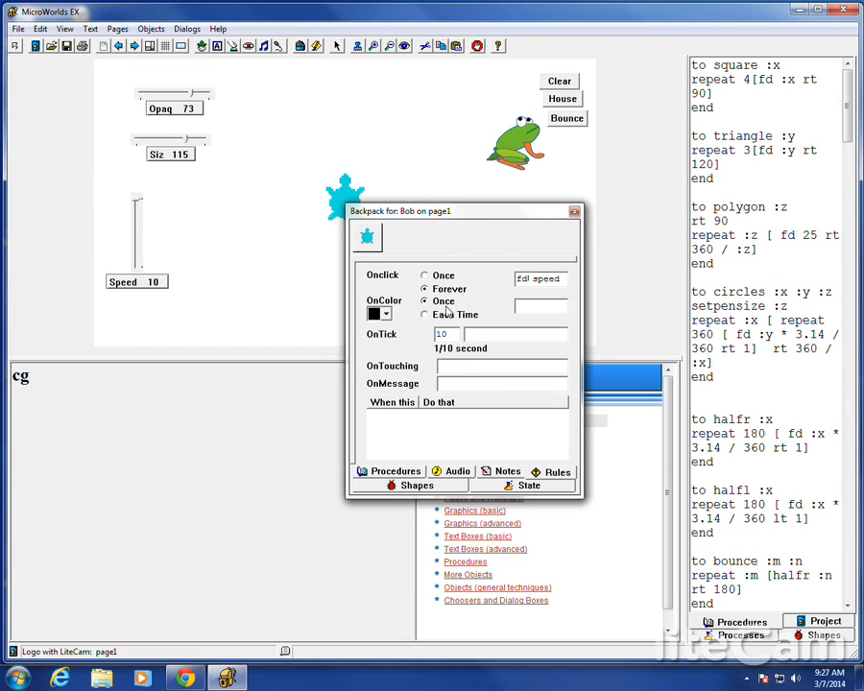
pyautogui.moveTo(477, 410)
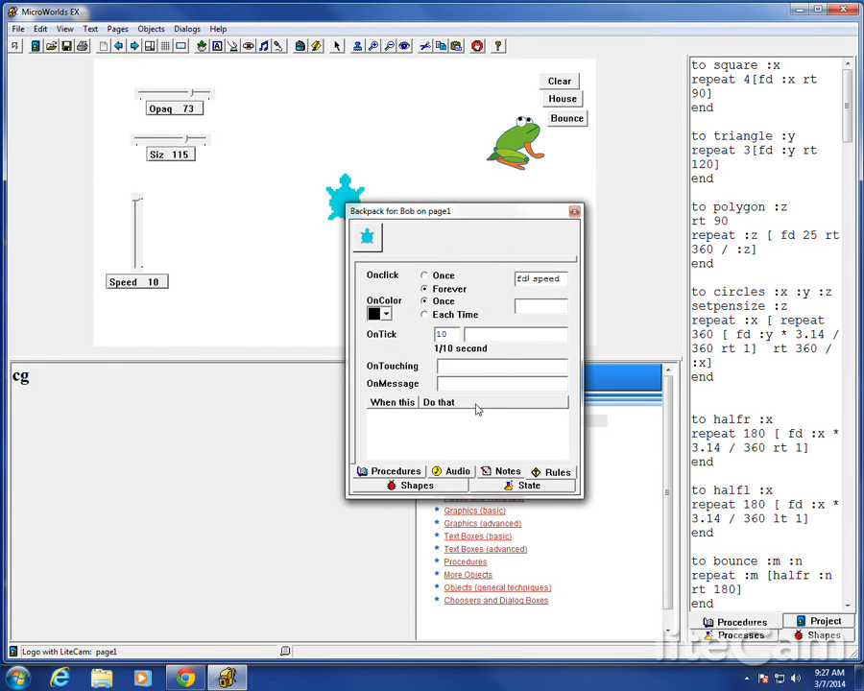
pyautogui.click(575, 211)
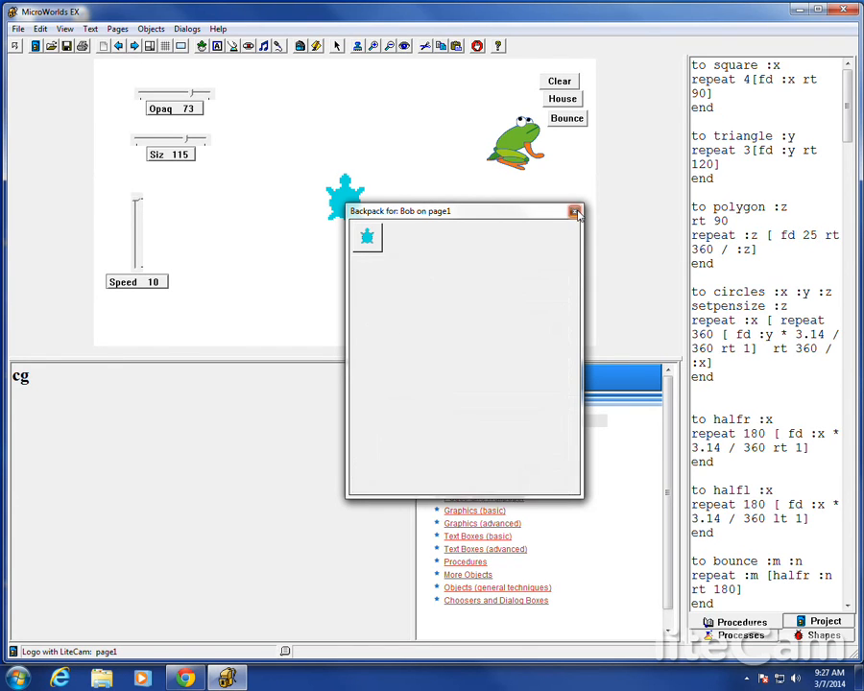
# Change square to fd siz, run it, and lower Siz to 51
pyautogui.click(576, 211)
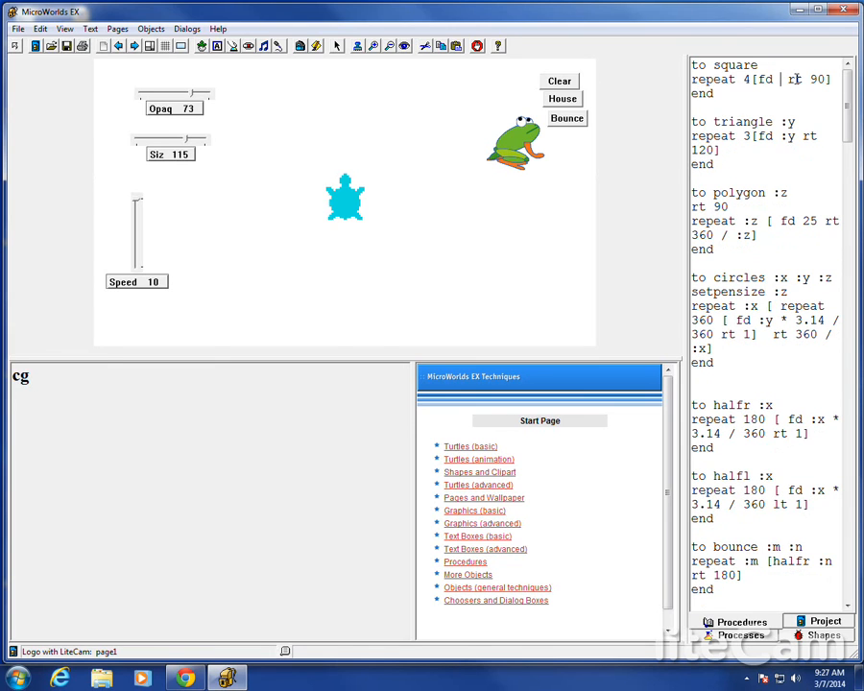
pyautogui.write('siz')
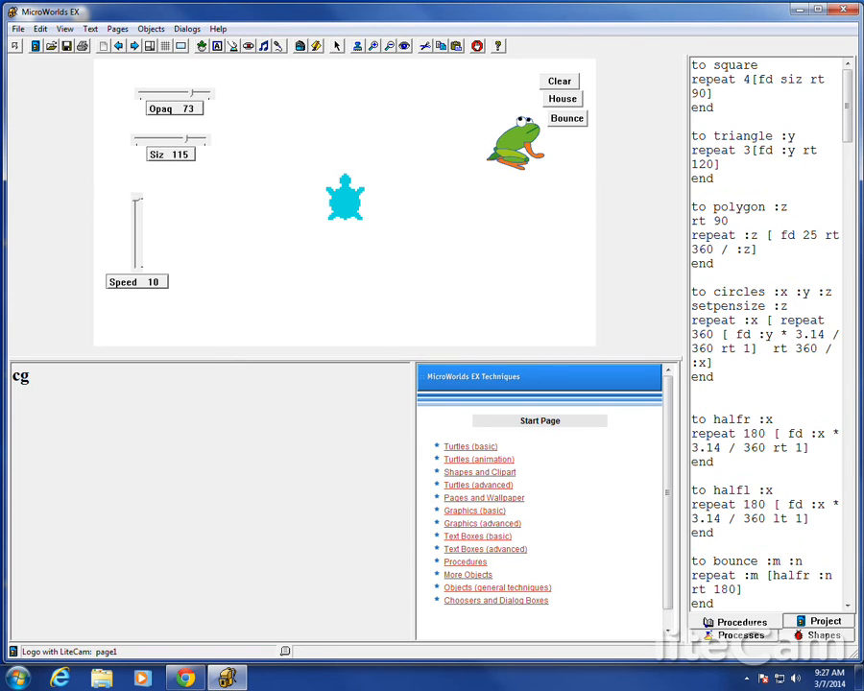
pyautogui.moveTo(261, 320)
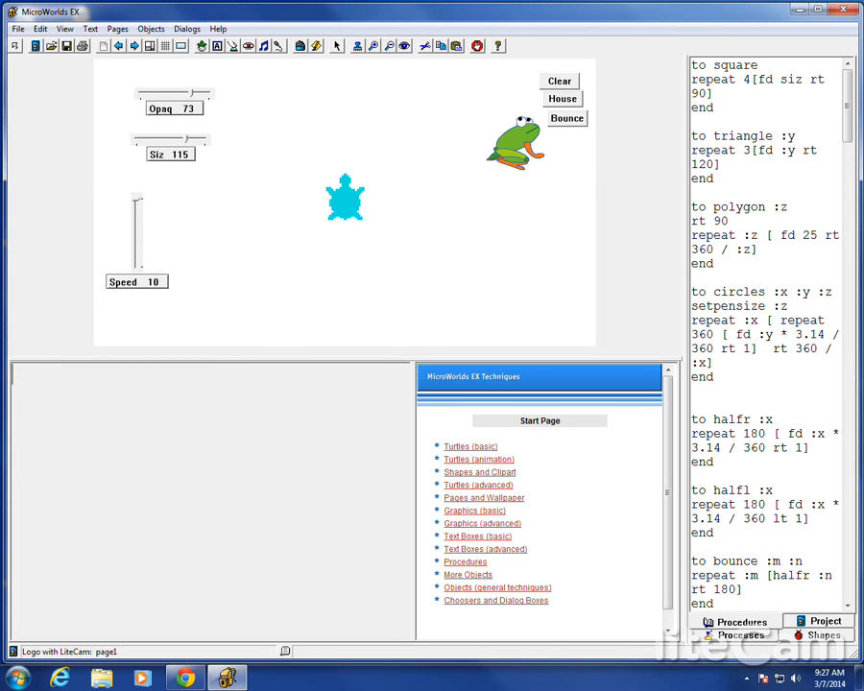
pyautogui.write('square si')
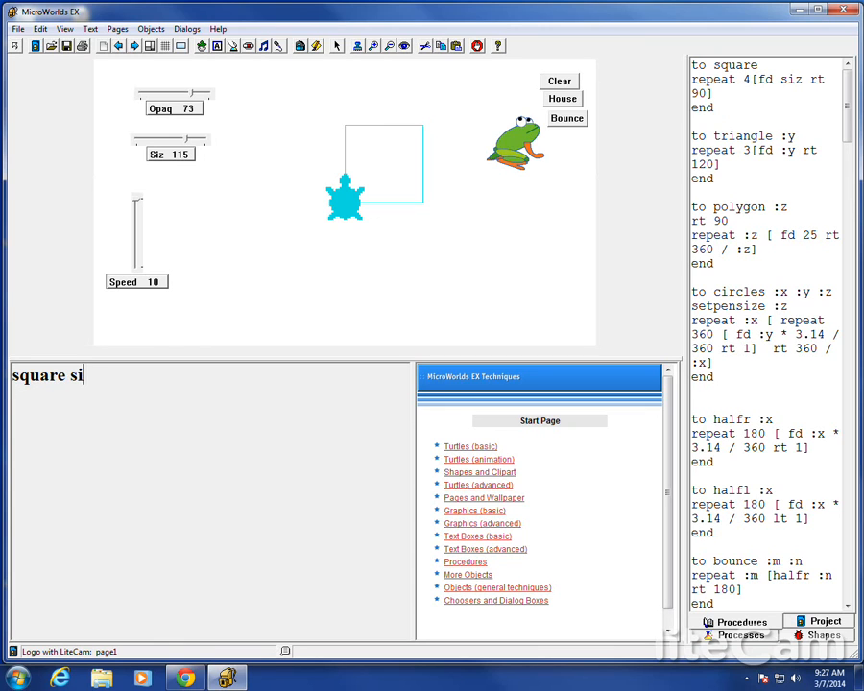
pyautogui.press('Backspace')
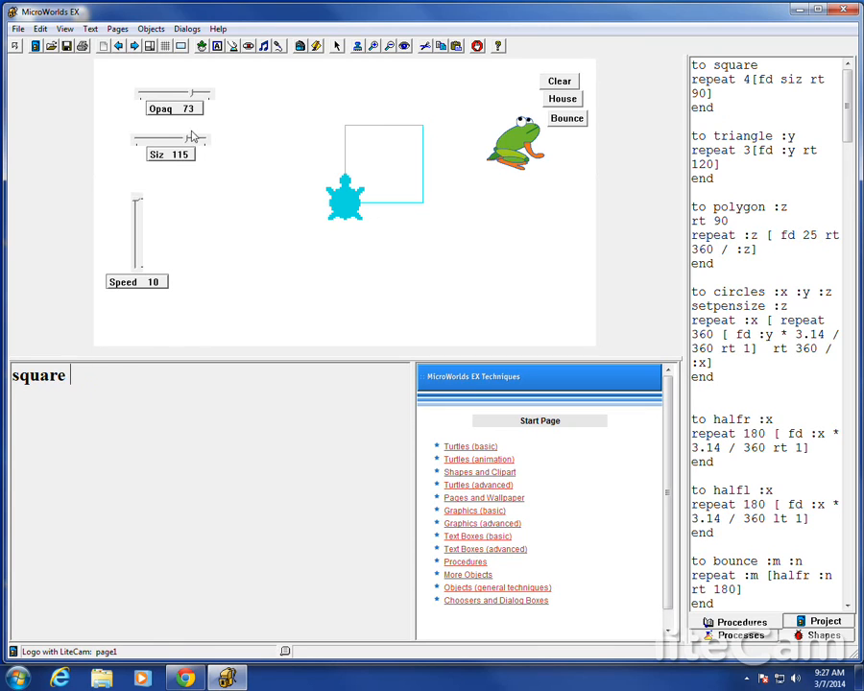
pyautogui.moveTo(197, 138); pyautogui.dragTo(171, 137)
pyautogui.write('s')
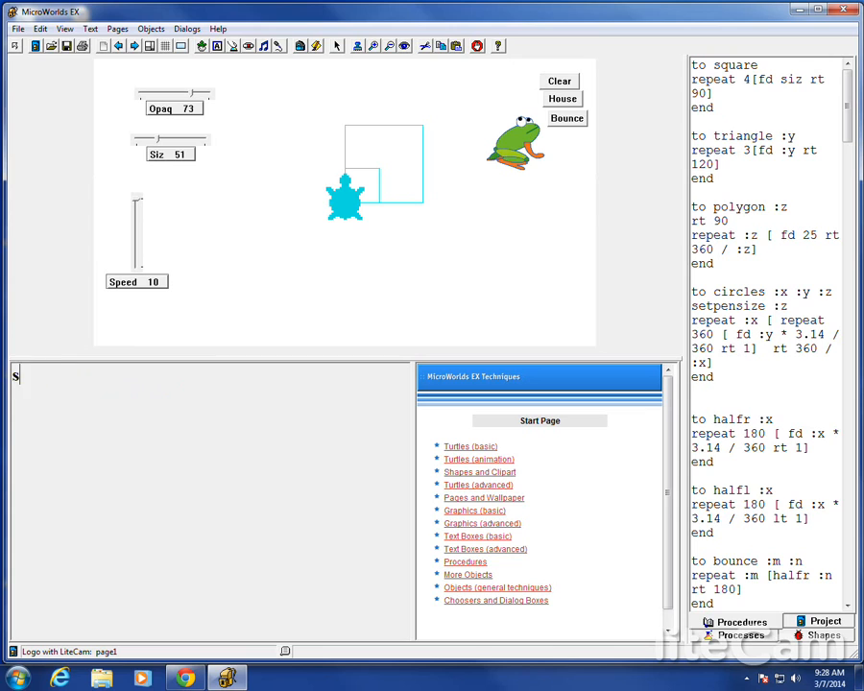
# Run forever [square] in the Command Center
pyautogui.write('forever [sq')
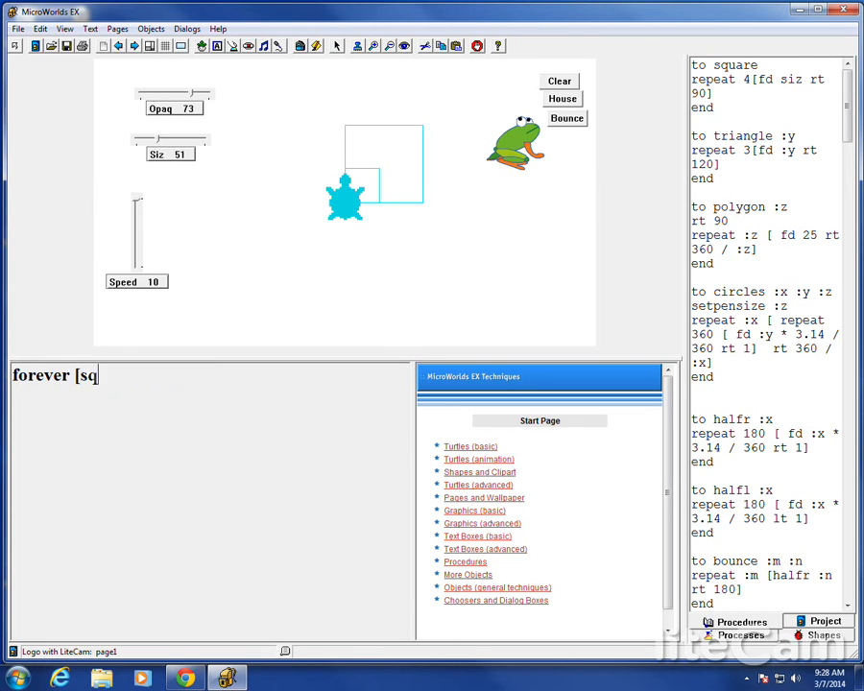
pyautogui.write('uare')
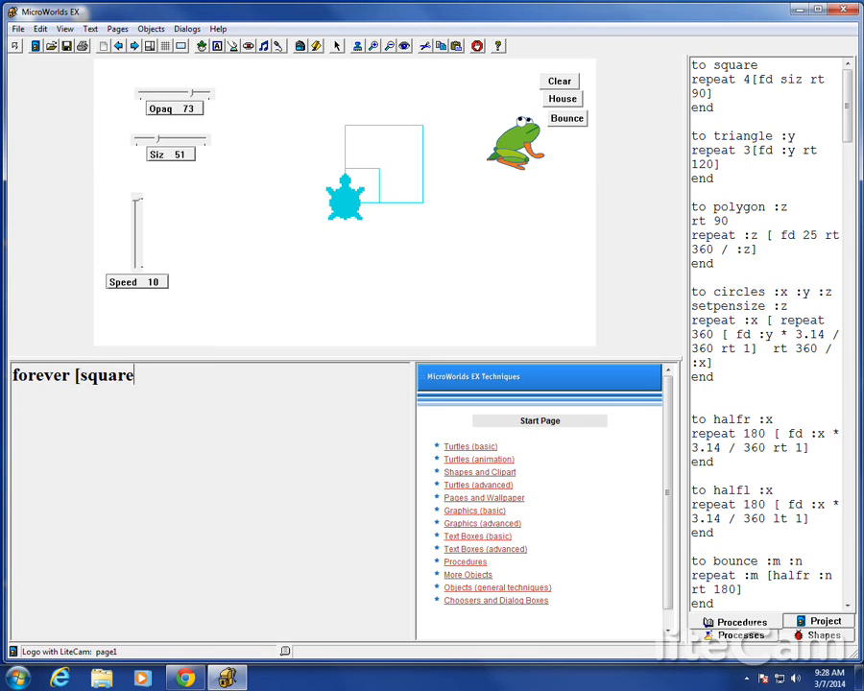
pyautogui.write(']')
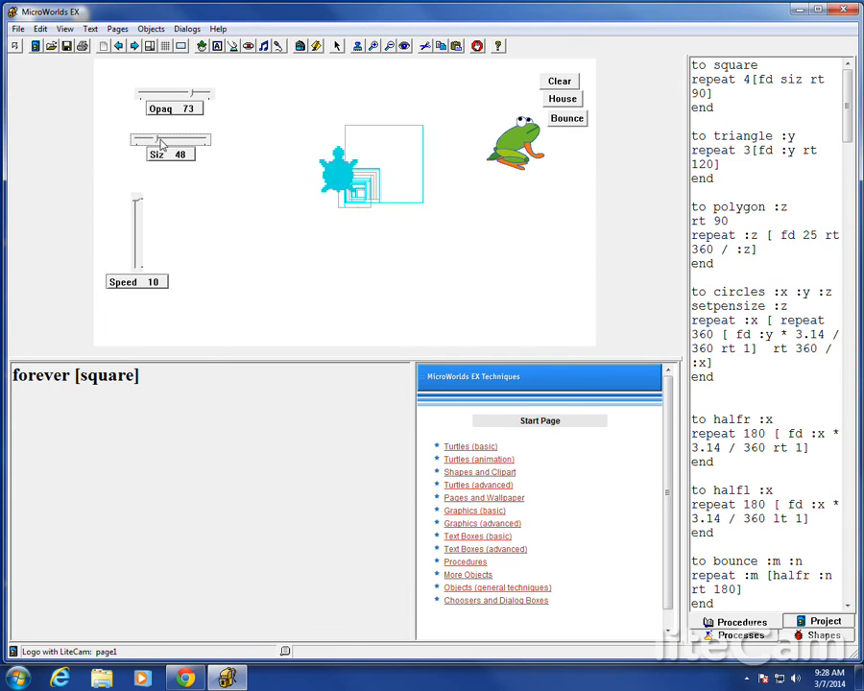
# Vary Siz to draw nested squares, ending at 86, then set Speed to 2 and Opaq to 23
pyautogui.moveTo(171, 142); pyautogui.dragTo(202, 142)
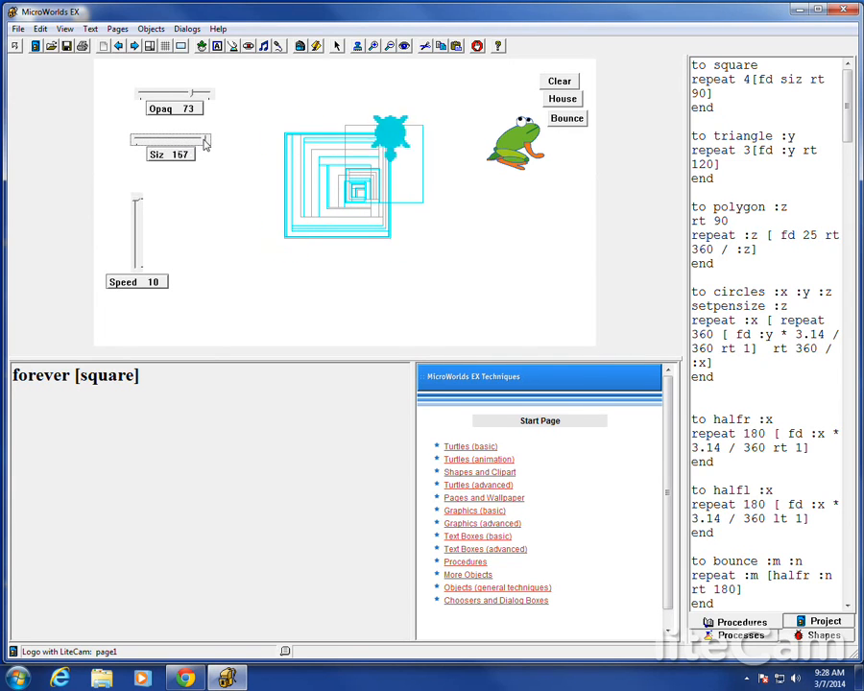
pyautogui.moveTo(206, 144); pyautogui.dragTo(153, 144)
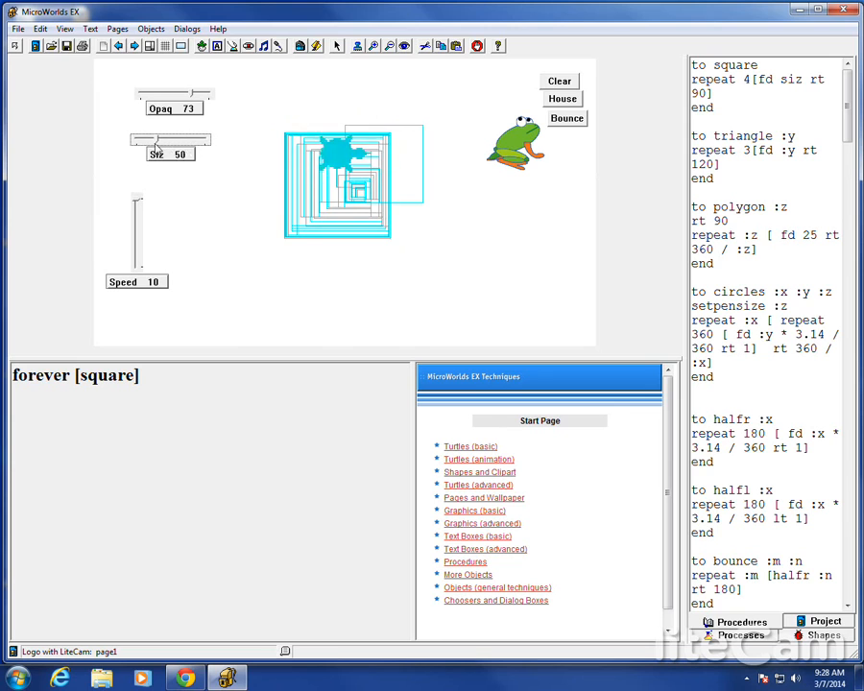
pyautogui.moveTo(165, 144); pyautogui.dragTo(189, 144)
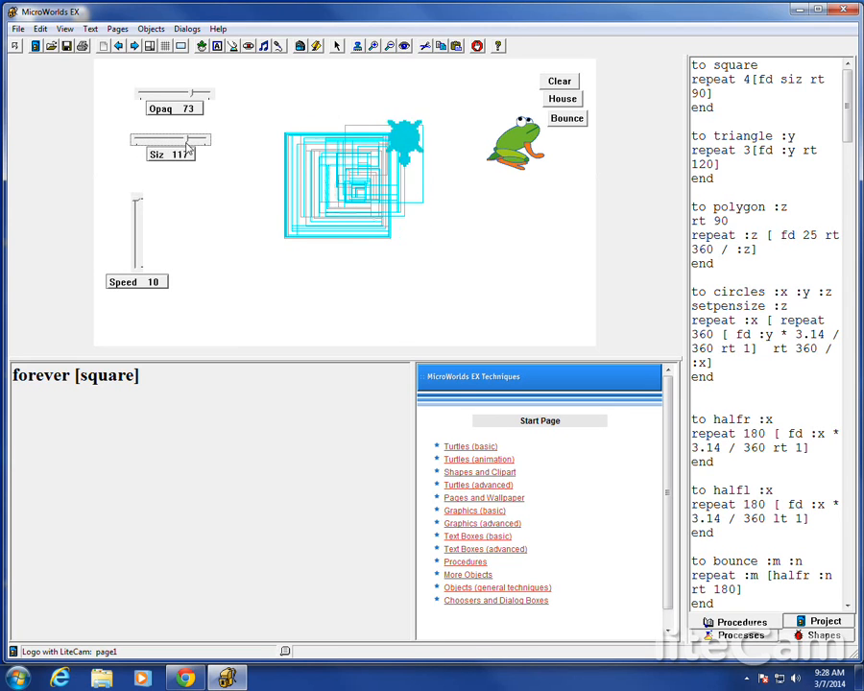
pyautogui.moveTo(192, 154); pyautogui.dragTo(171, 154)
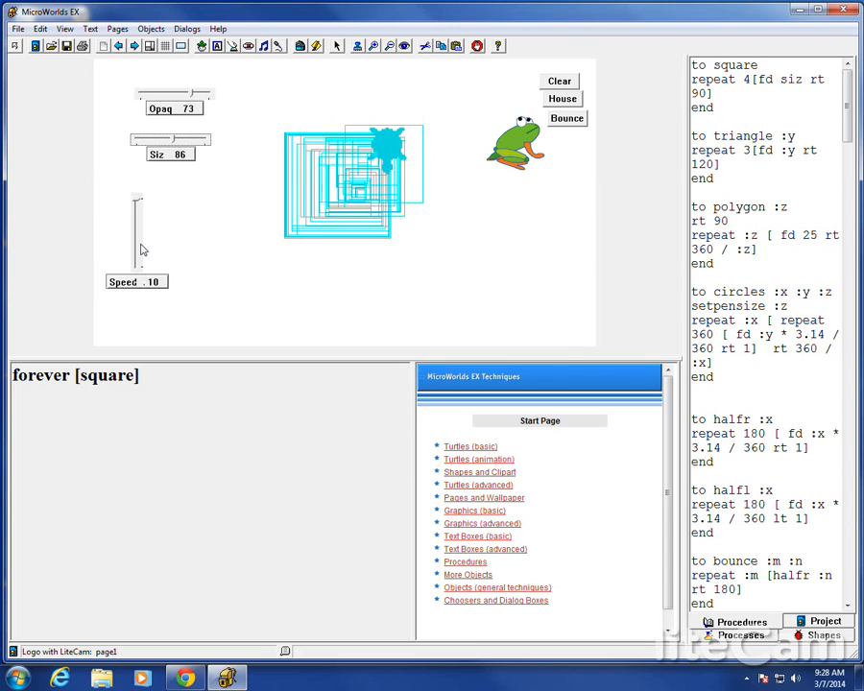
pyautogui.moveTo(136, 240); pyautogui.dragTo(136, 254)
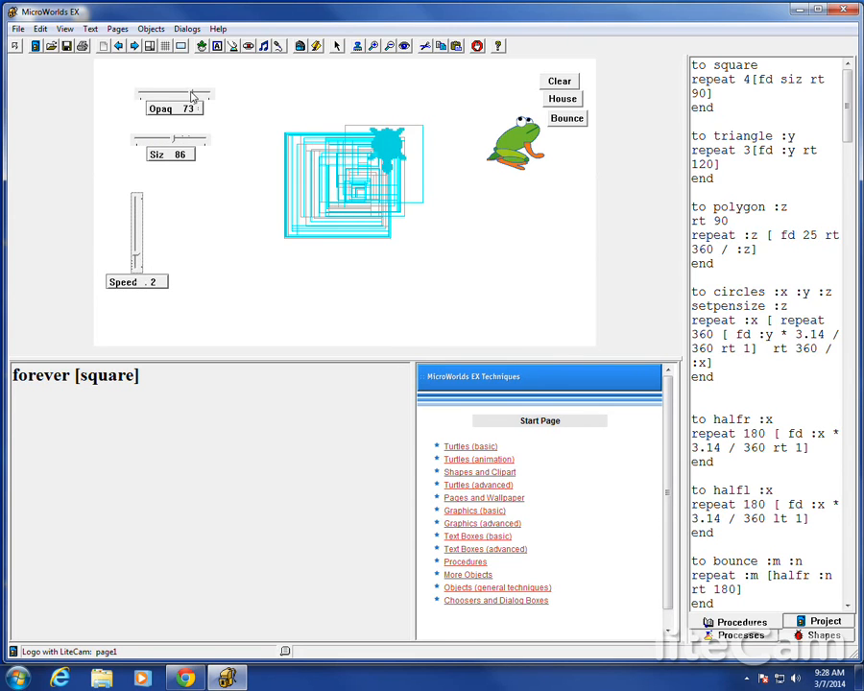
pyautogui.moveTo(192, 94); pyautogui.dragTo(142, 94)
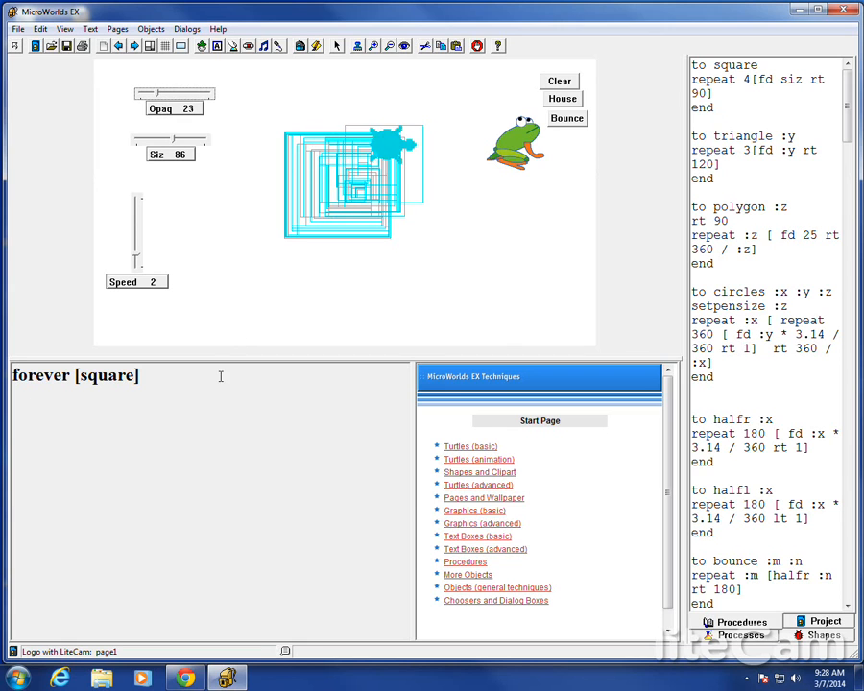